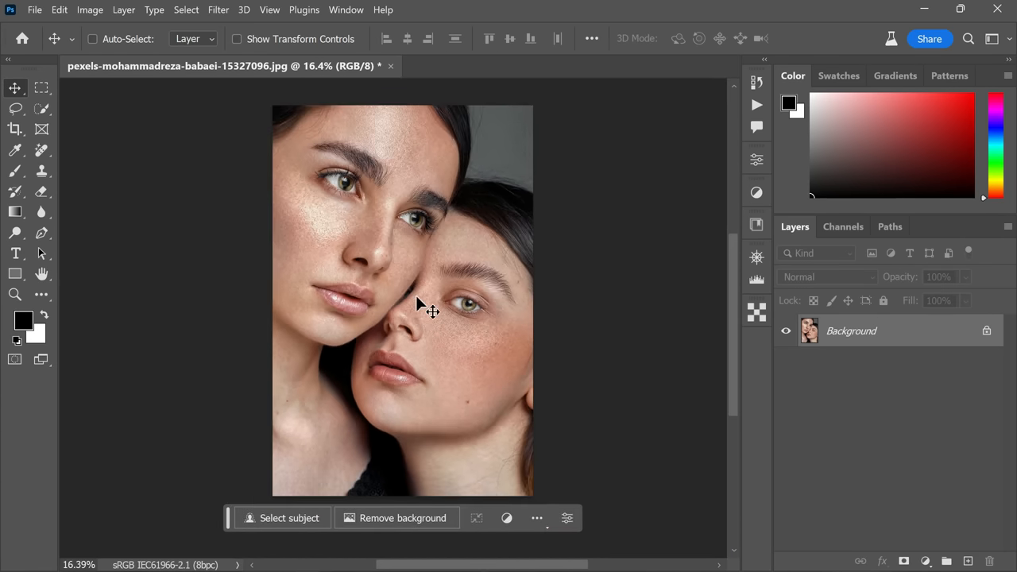
mouse_move(433, 308)
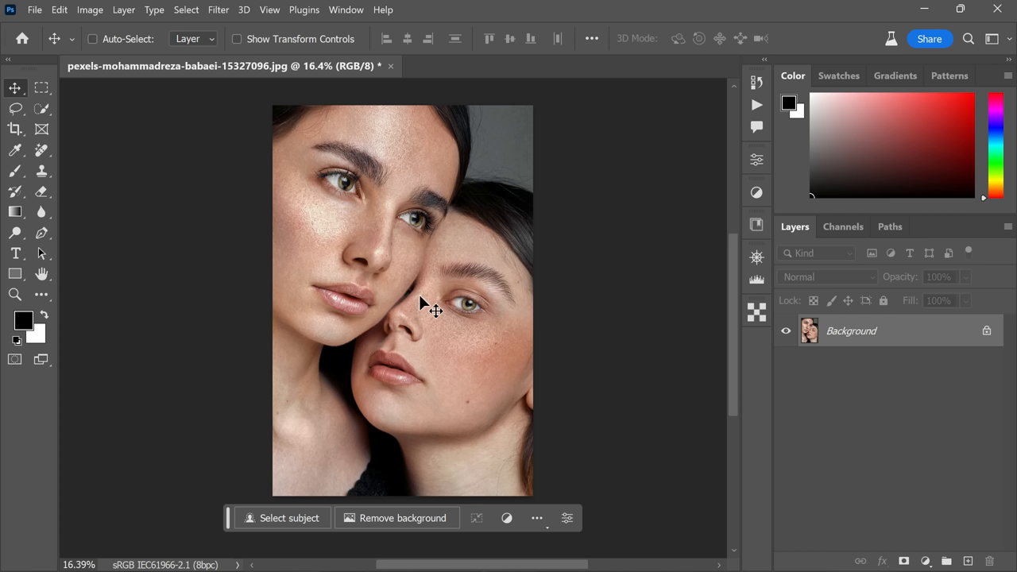
mouse_move(30, 381)
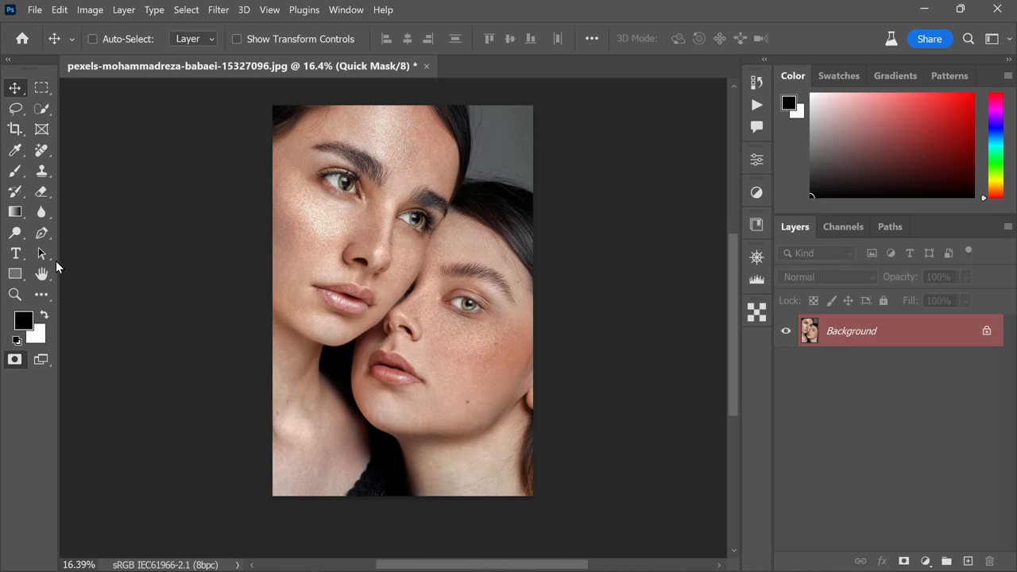
- Fill the quick mask with the custom dark grey colour 4c4c4c via Edit > Fill
click(59, 9)
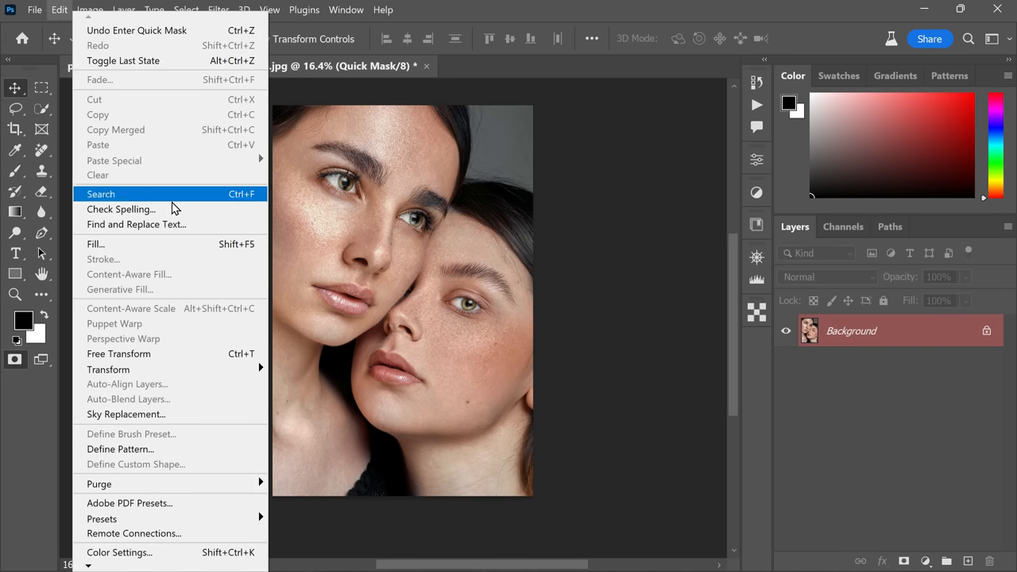
click(95, 245)
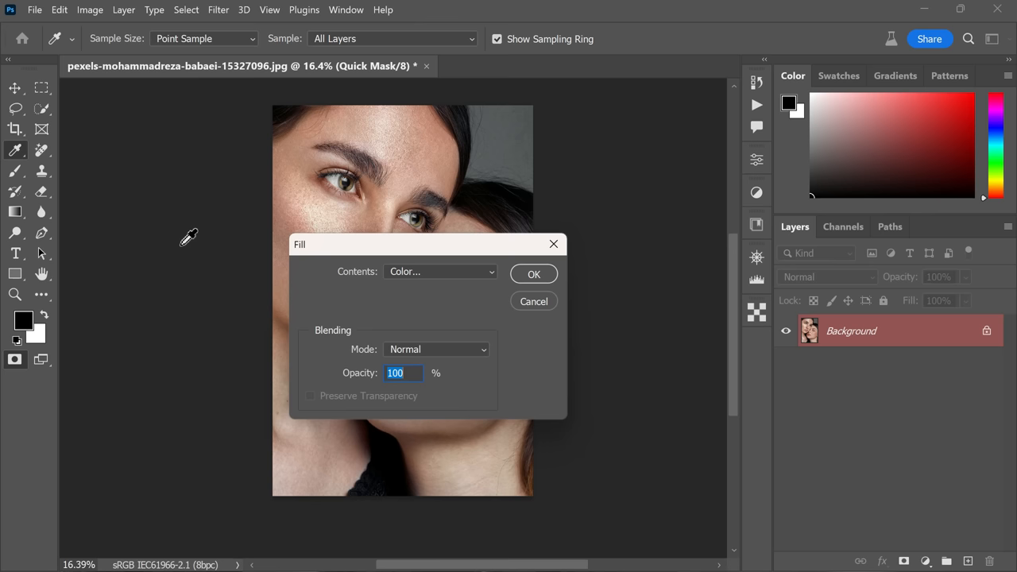
click(440, 270)
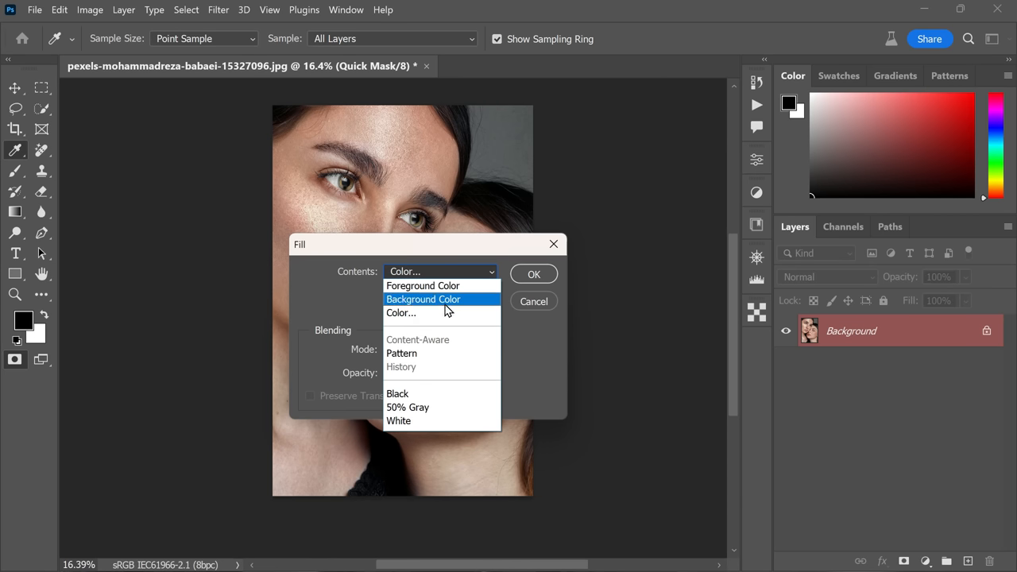
click(400, 312)
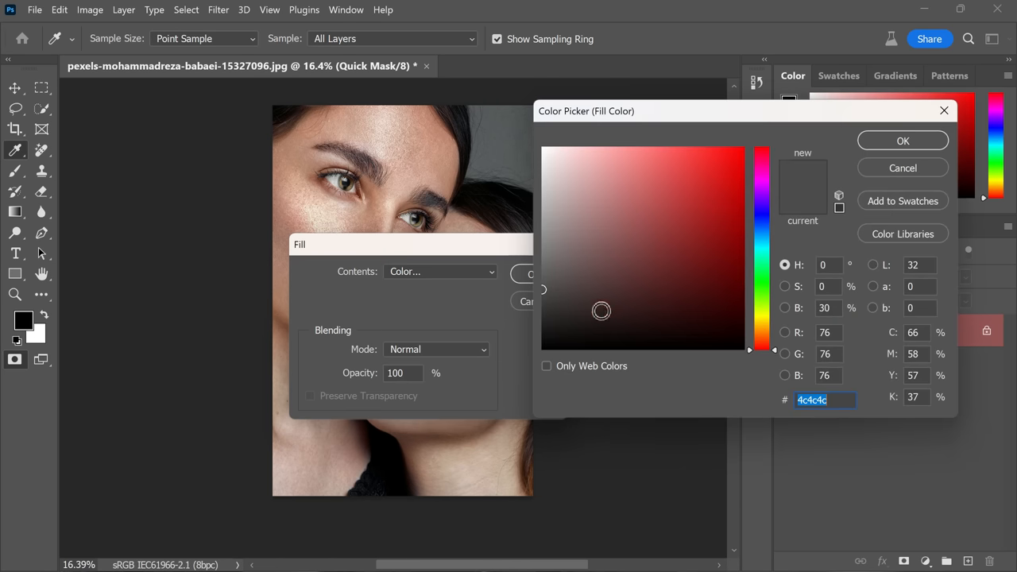
click(827, 308)
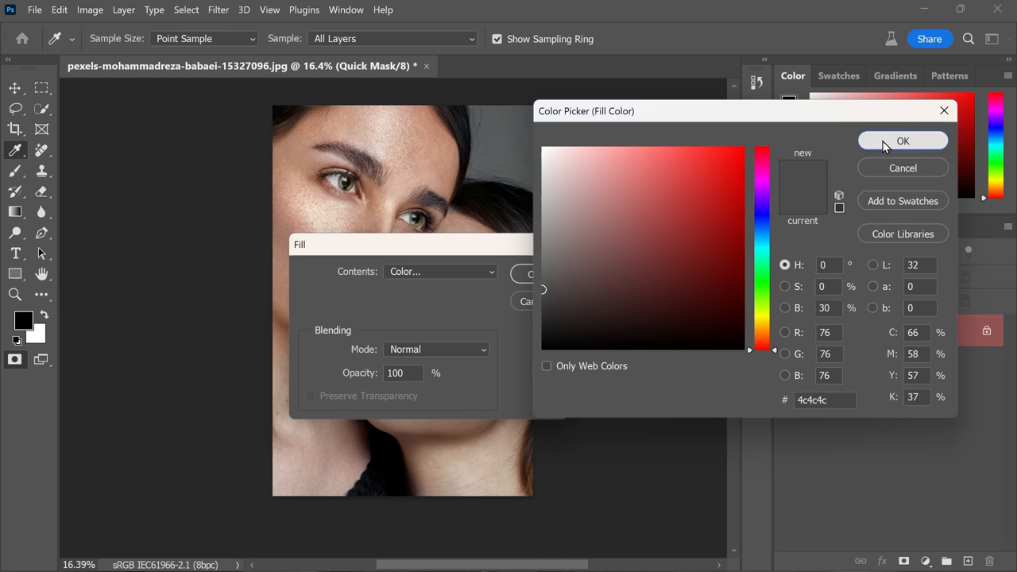
click(902, 140)
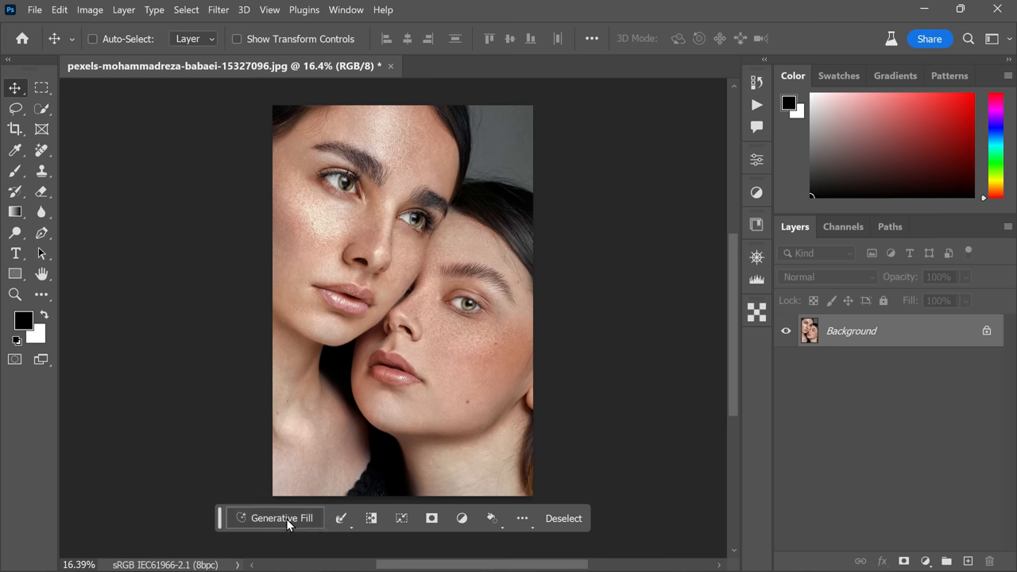
- Run Generative Fill with the prompt 'skin smoothing, skin lighting, skin toning'
click(281, 518)
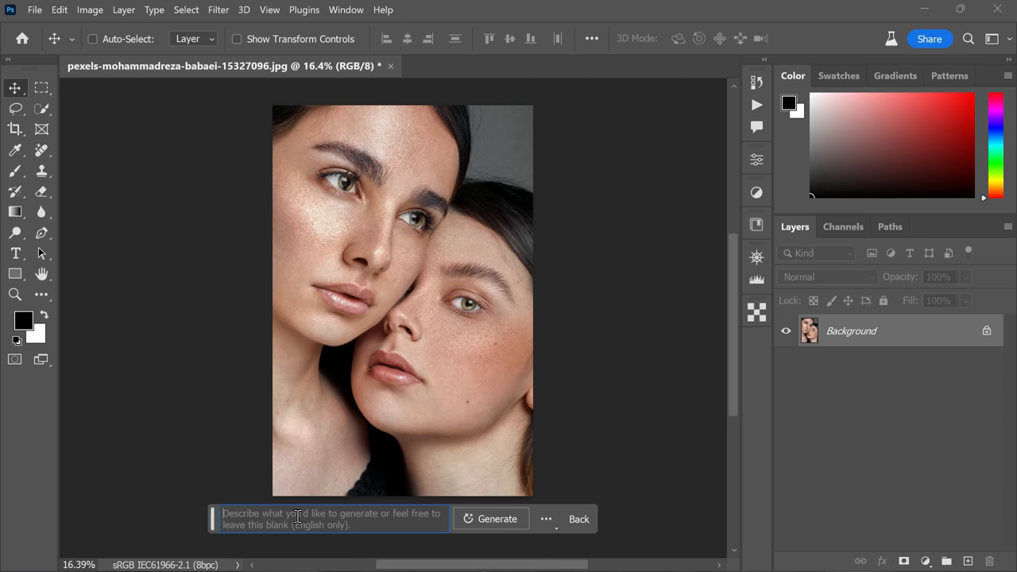
text(skin smoothin)
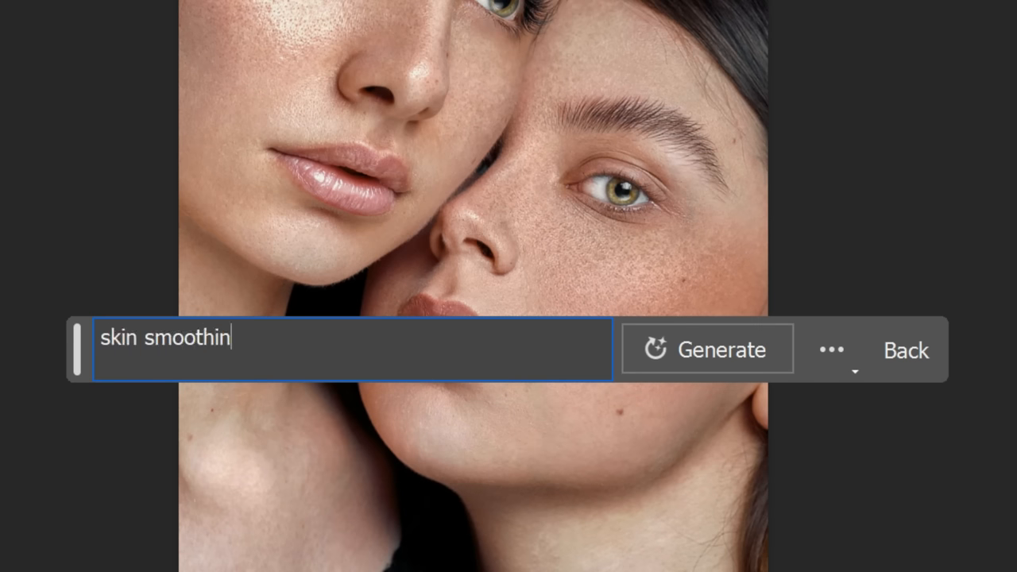
text(g, skin lighti)
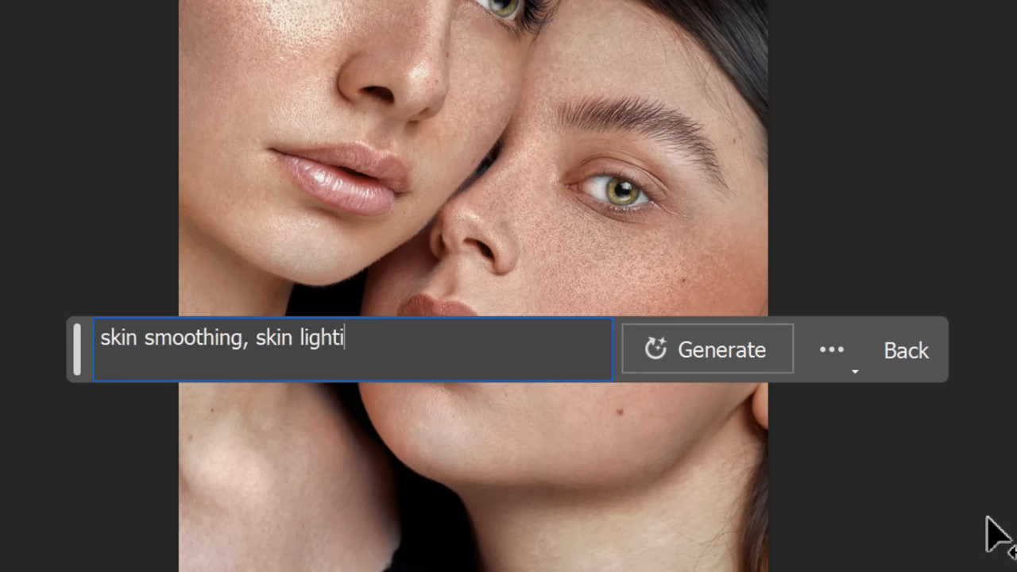
text(ng, skin toning)
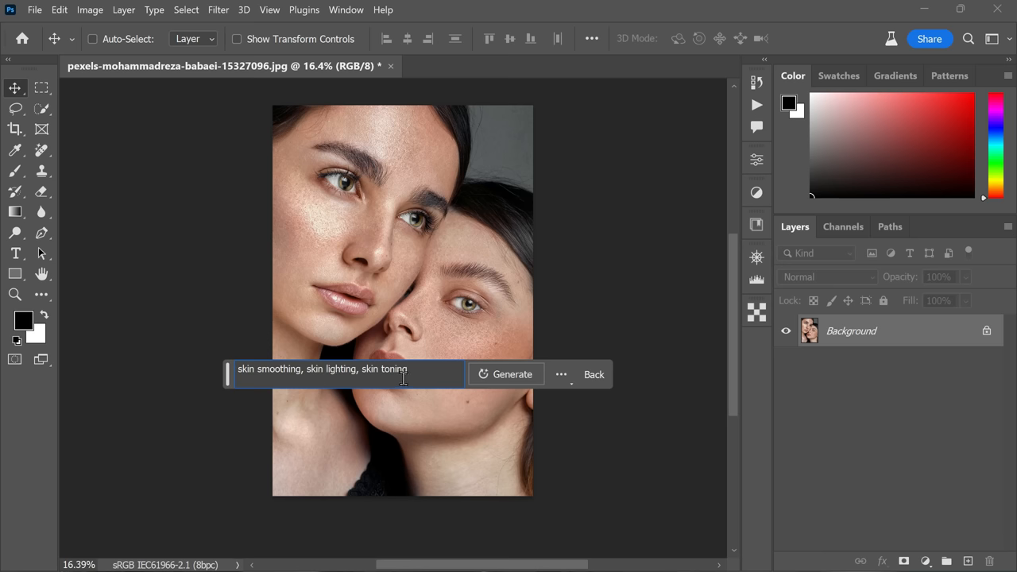
mouse_move(512, 375)
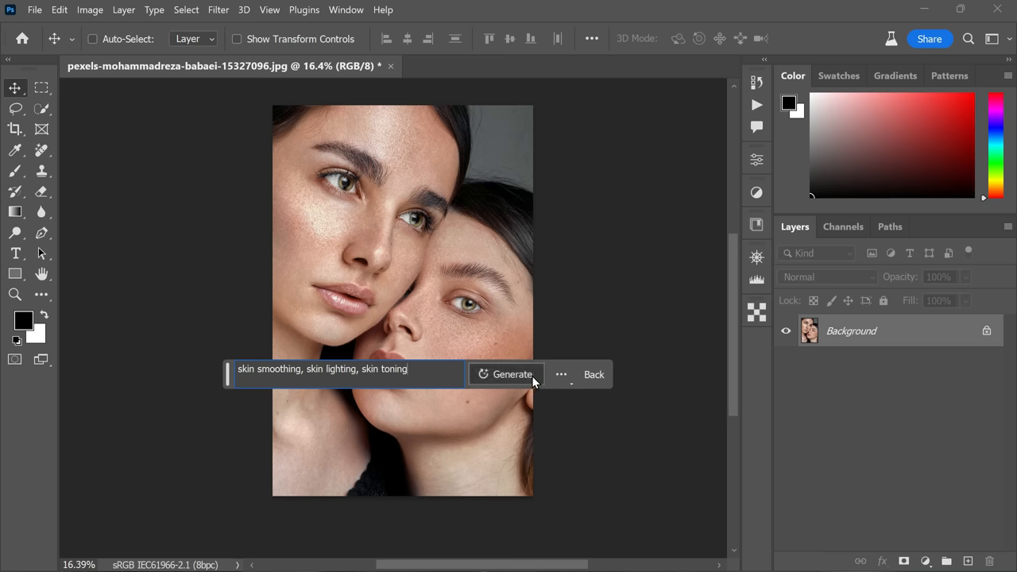
click(512, 375)
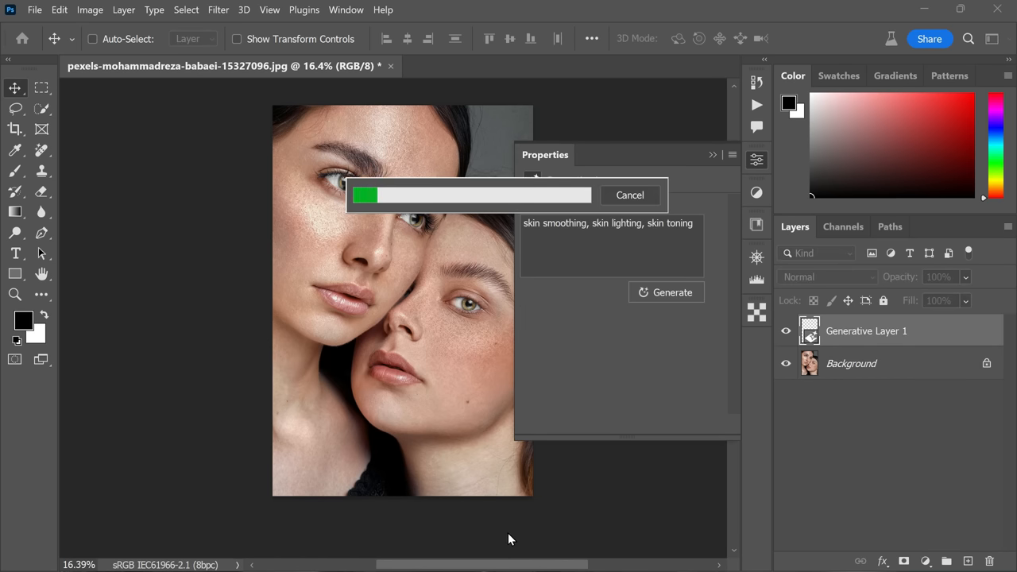
mouse_move(523, 521)
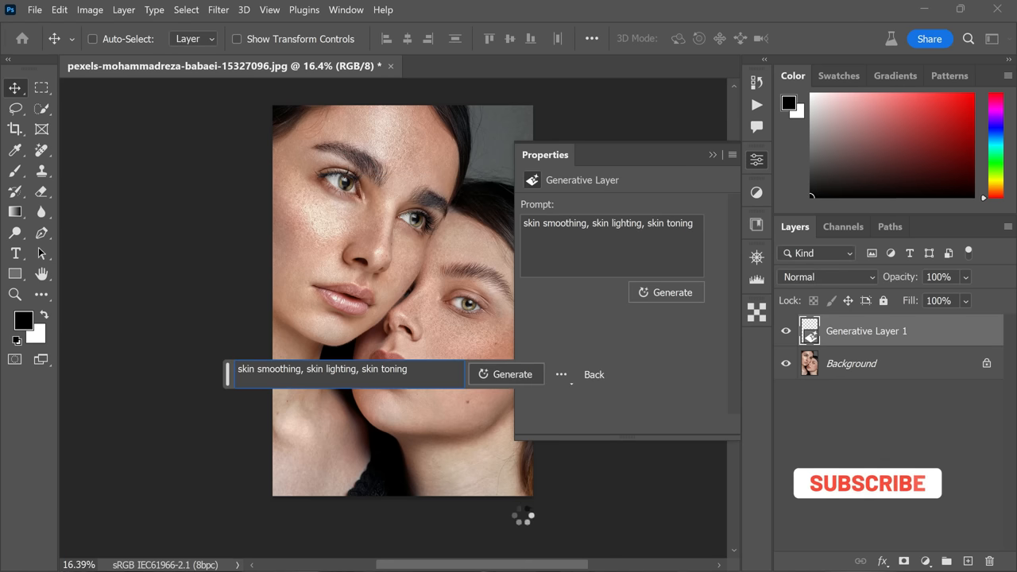
- Compare the three generated variations and keep the second skin-smoothing result
click(512, 375)
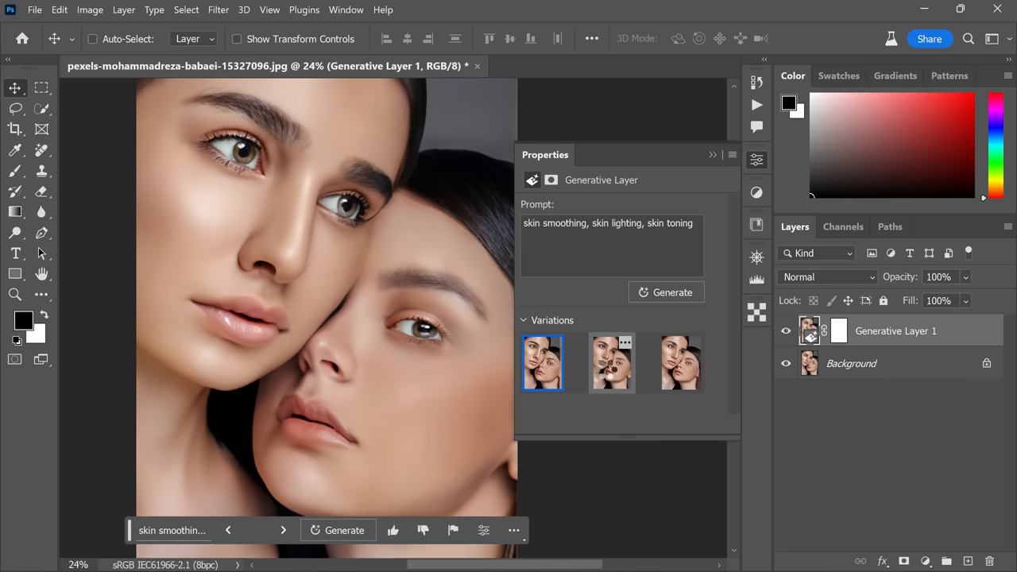
click(611, 362)
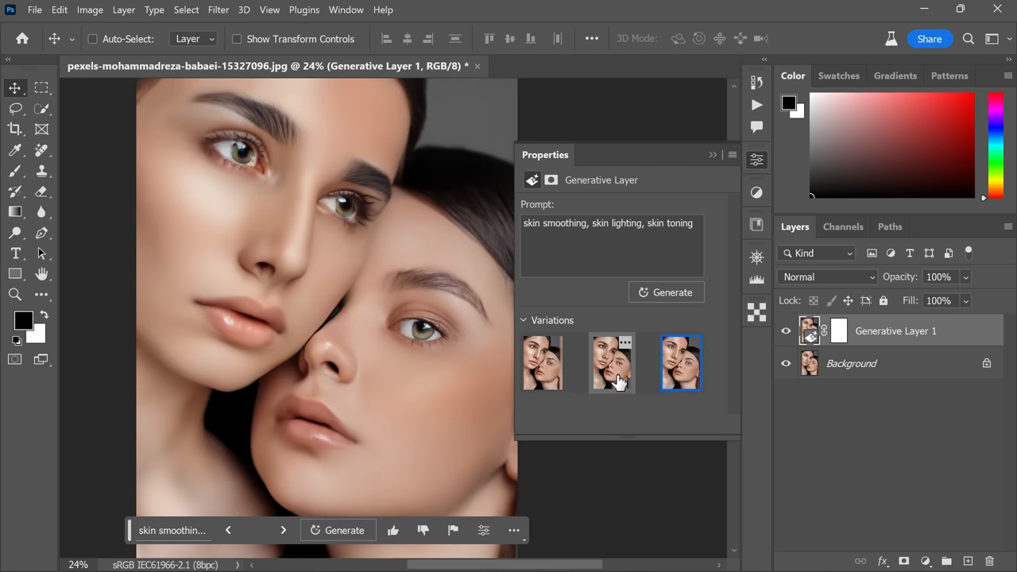
click(612, 363)
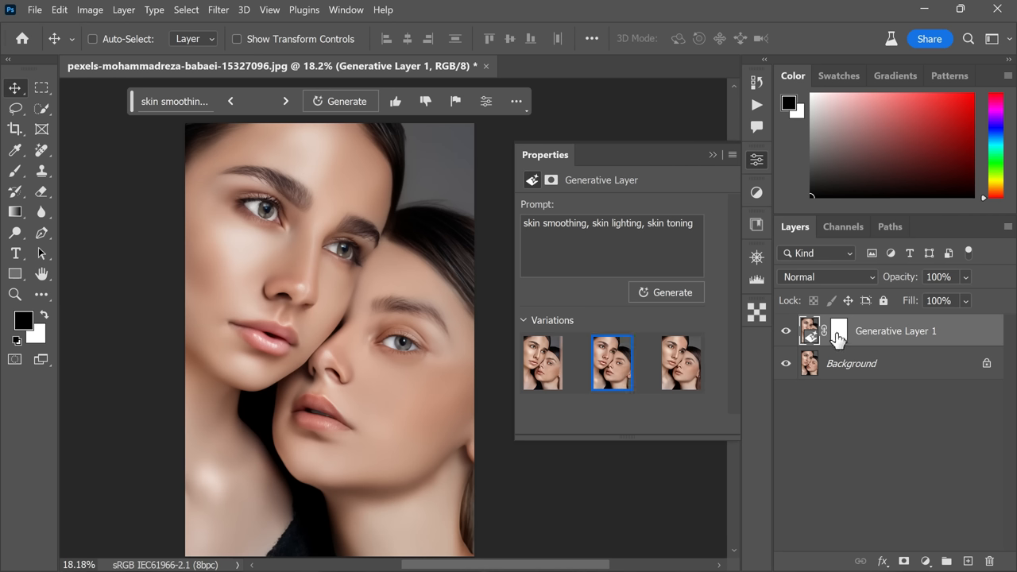
- Apply the merged photo, inverted, into Generative Layer 1's mask with Apply Image
click(839, 331)
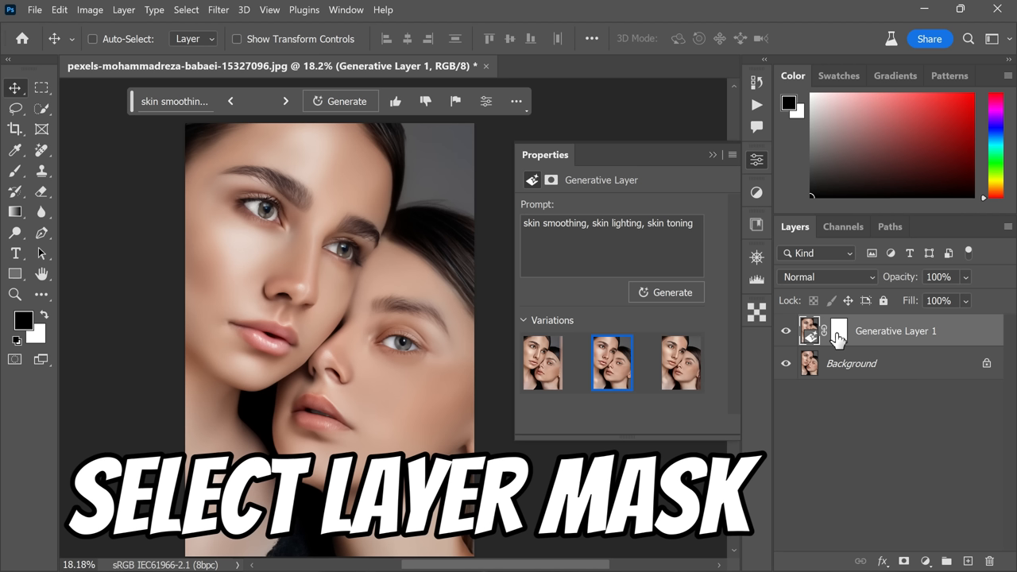
mouse_move(840, 337)
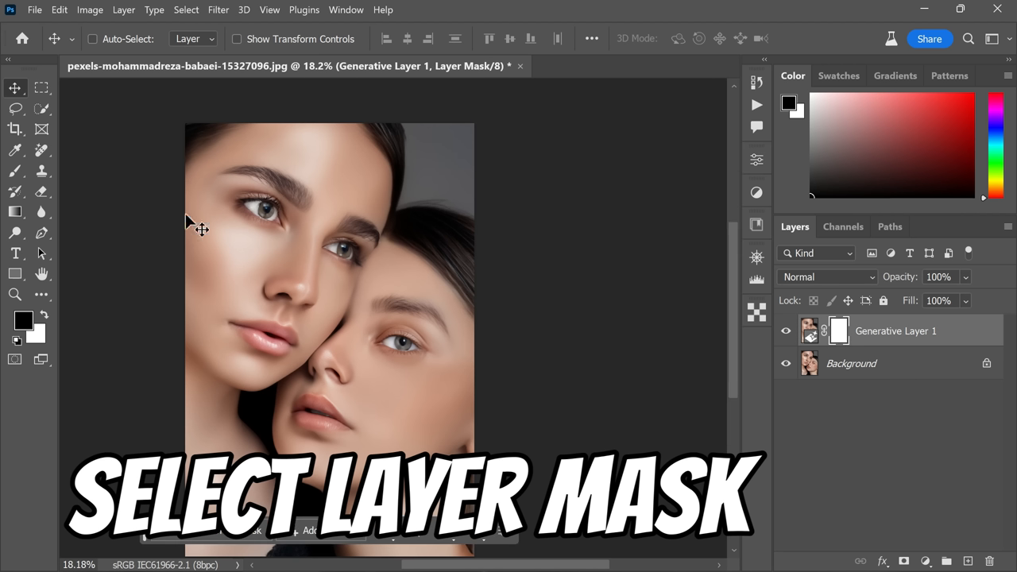
click(89, 10)
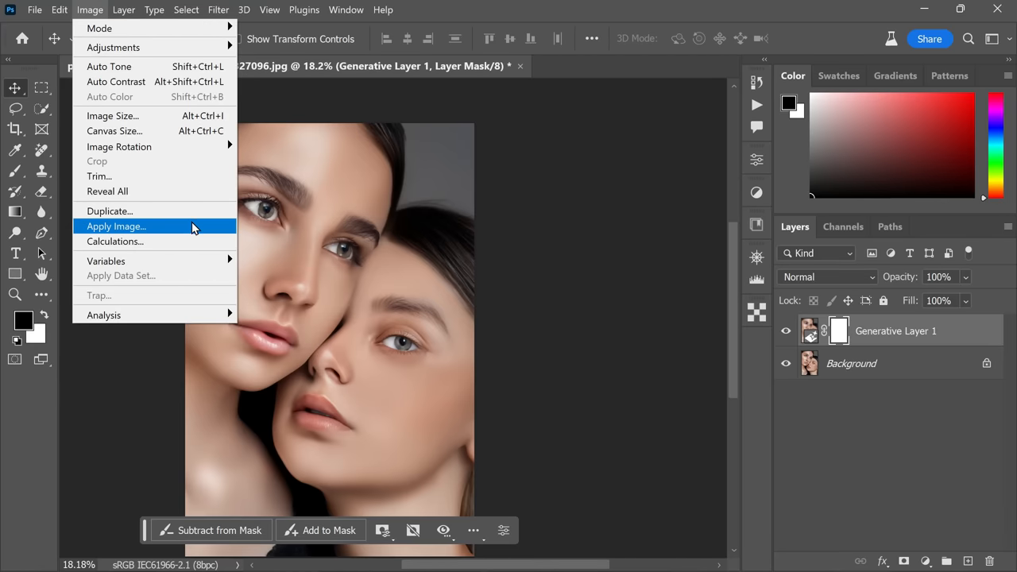
click(116, 226)
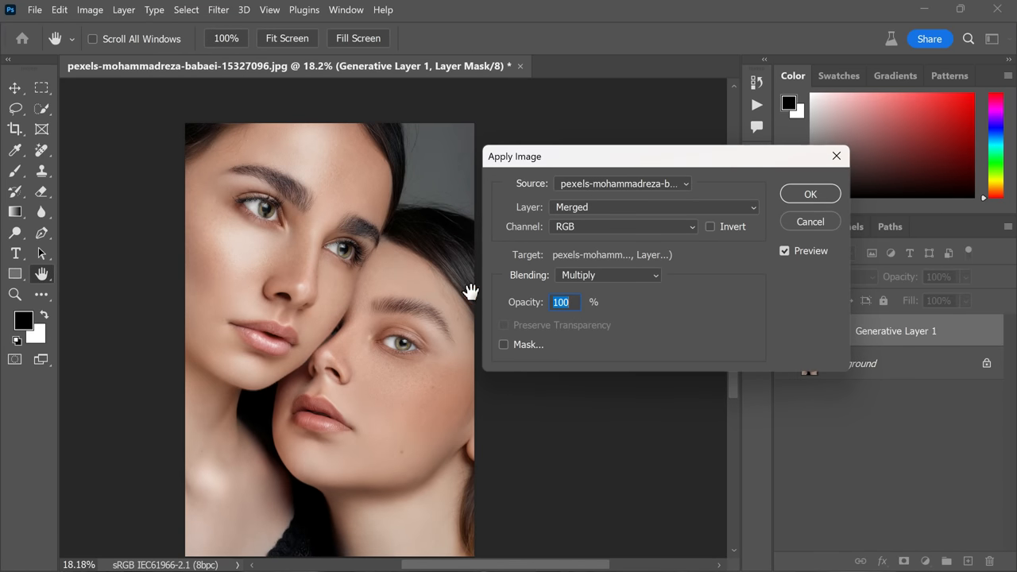
mouse_move(707, 244)
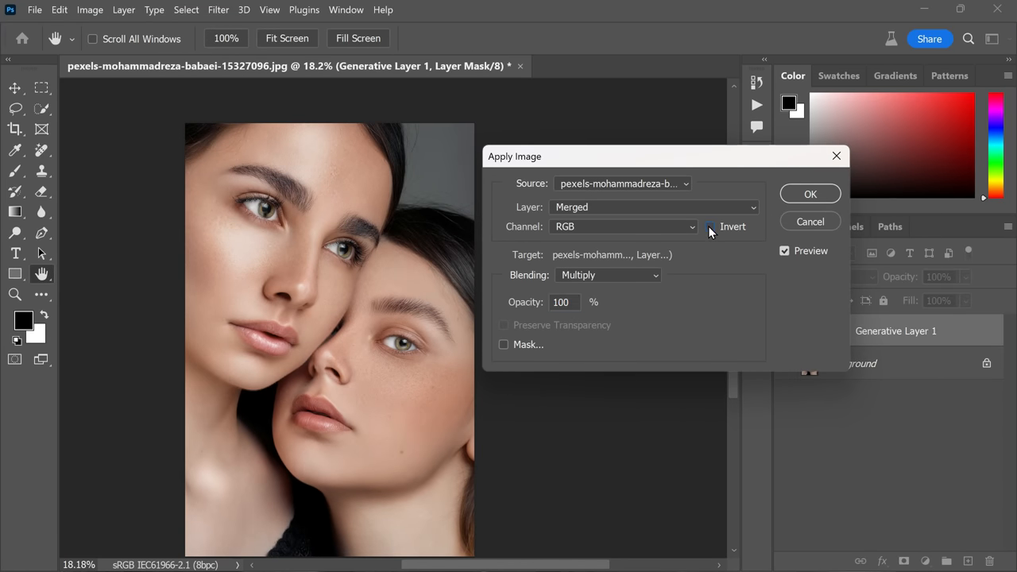
click(810, 194)
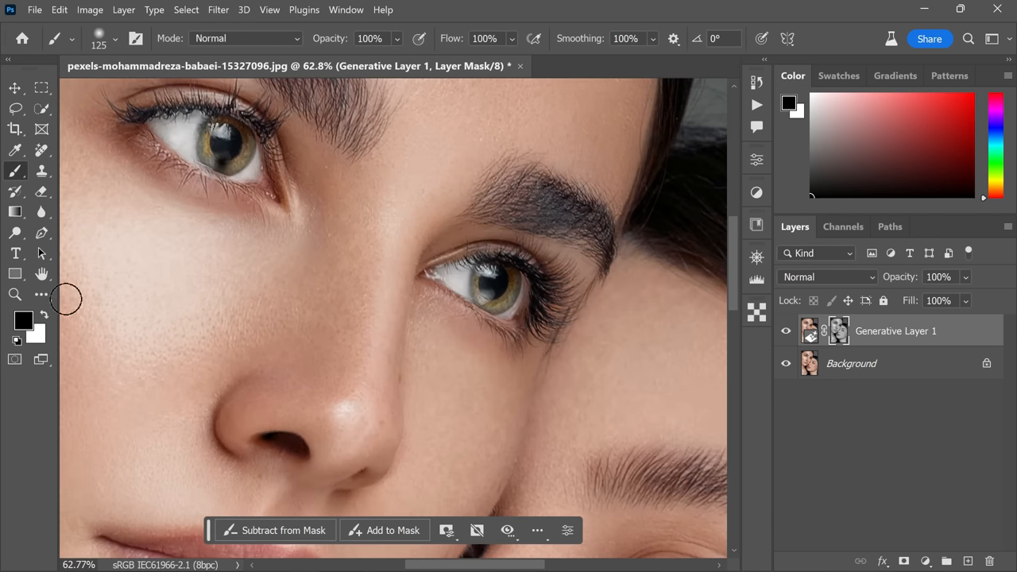
mouse_move(225, 162)
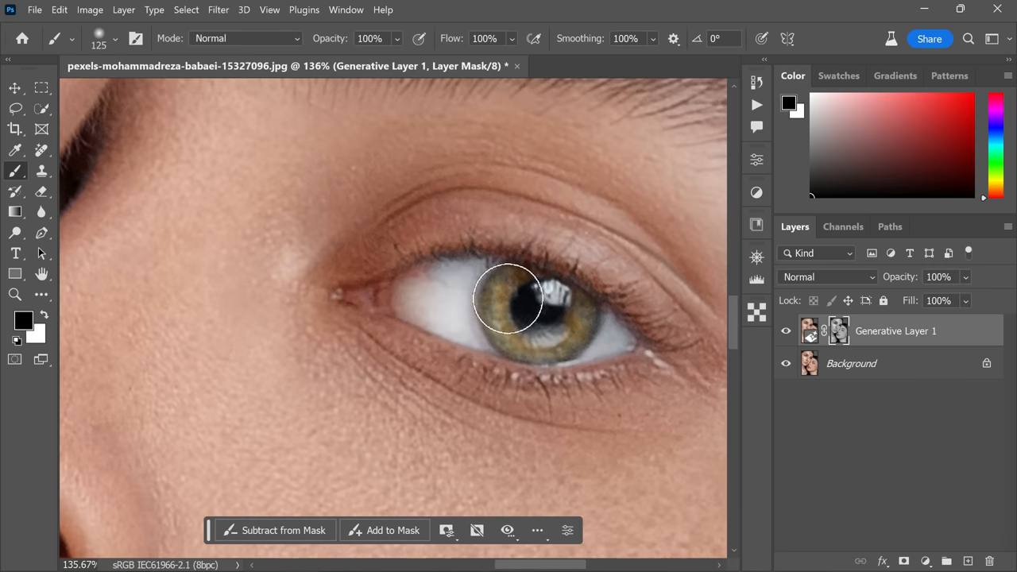
- Paint black on the mask over the eyes to restore the original eye detail
drag(508, 299, 548, 337)
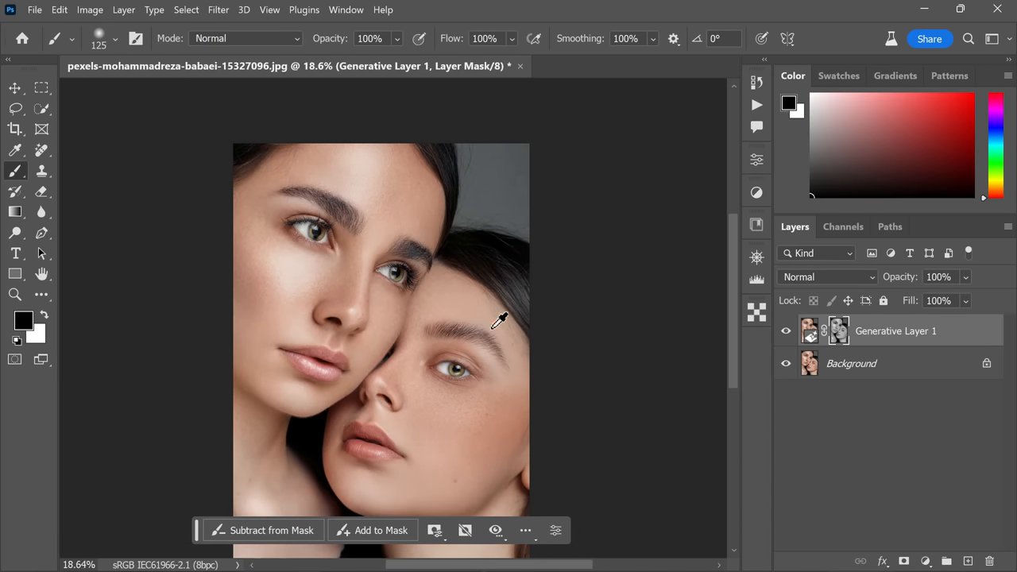
- Duplicate Generative Layer 1 and reselect the original layer beneath the copy
right_click(896, 330)
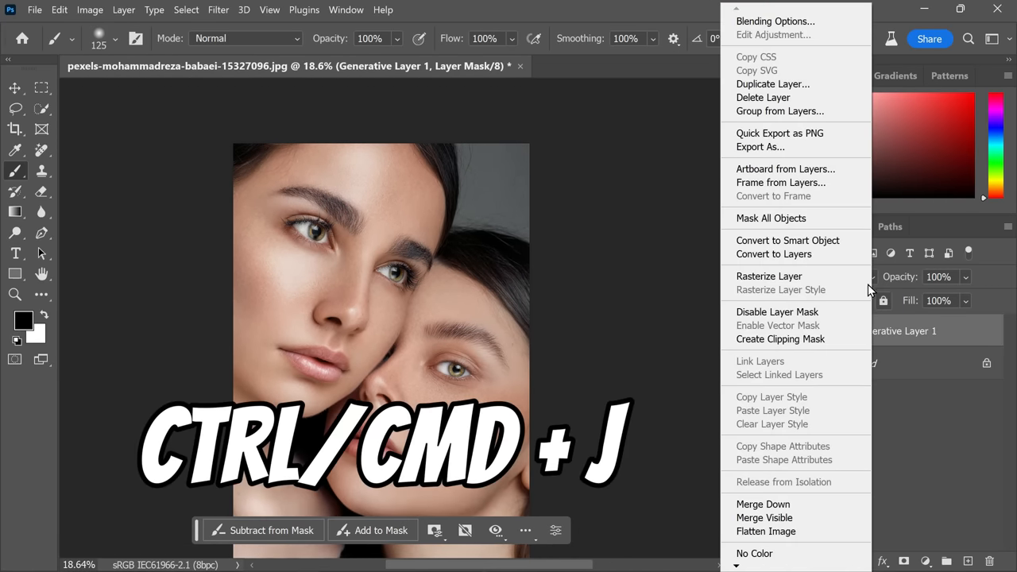
click(772, 82)
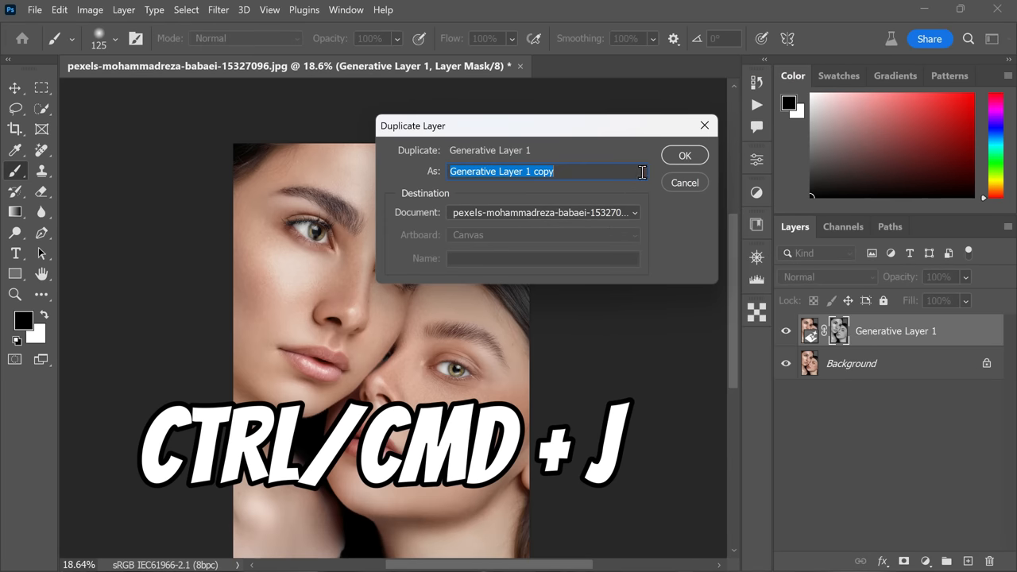
click(683, 155)
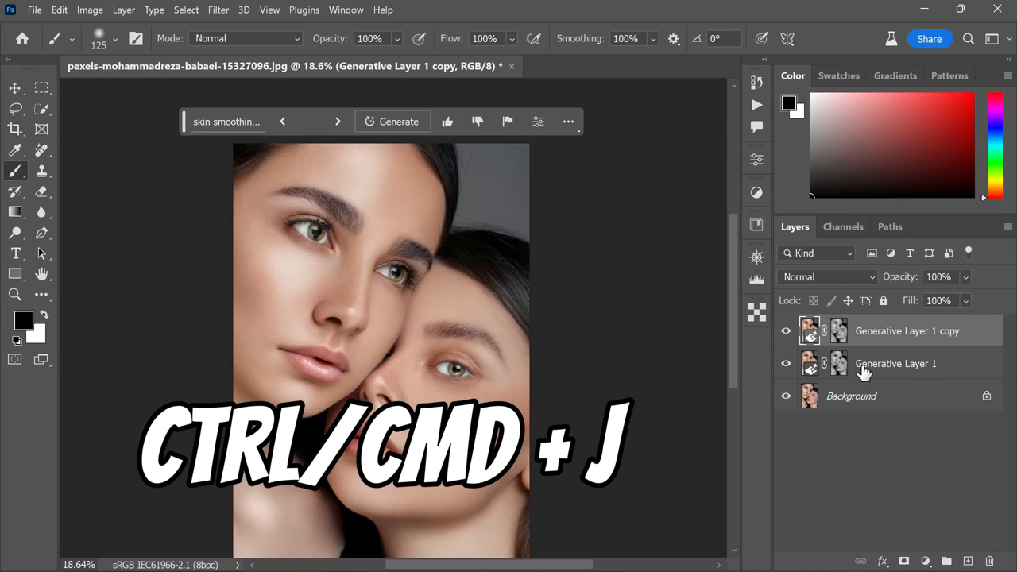
click(934, 276)
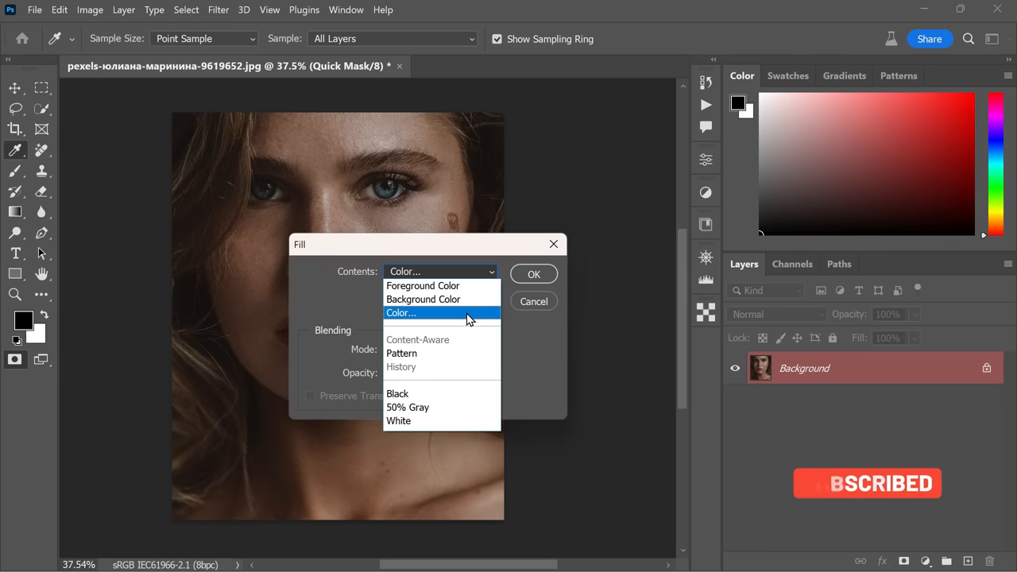
- Fill the quick mask over the face with the custom colour and confirm the fill
click(400, 312)
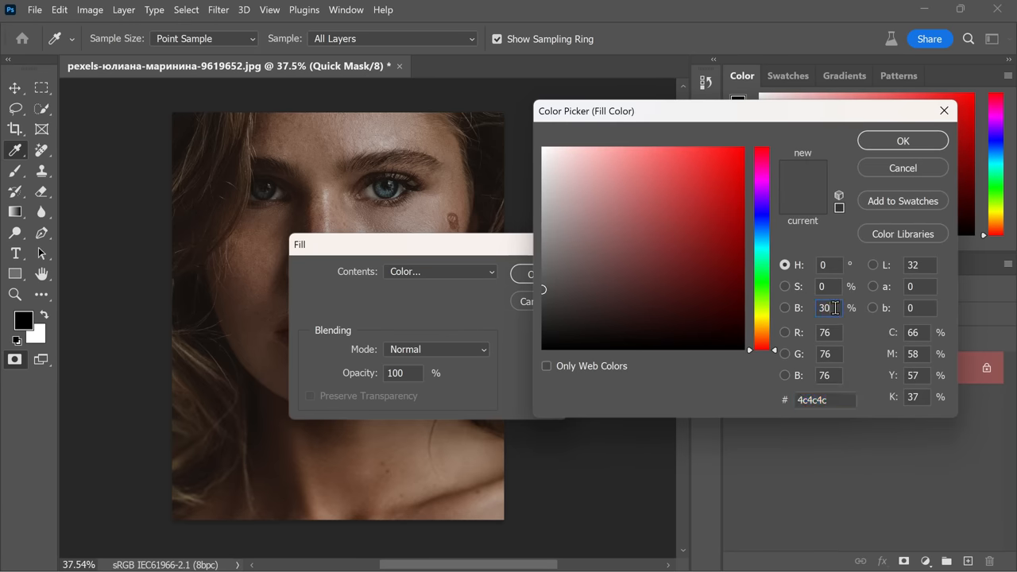
click(903, 140)
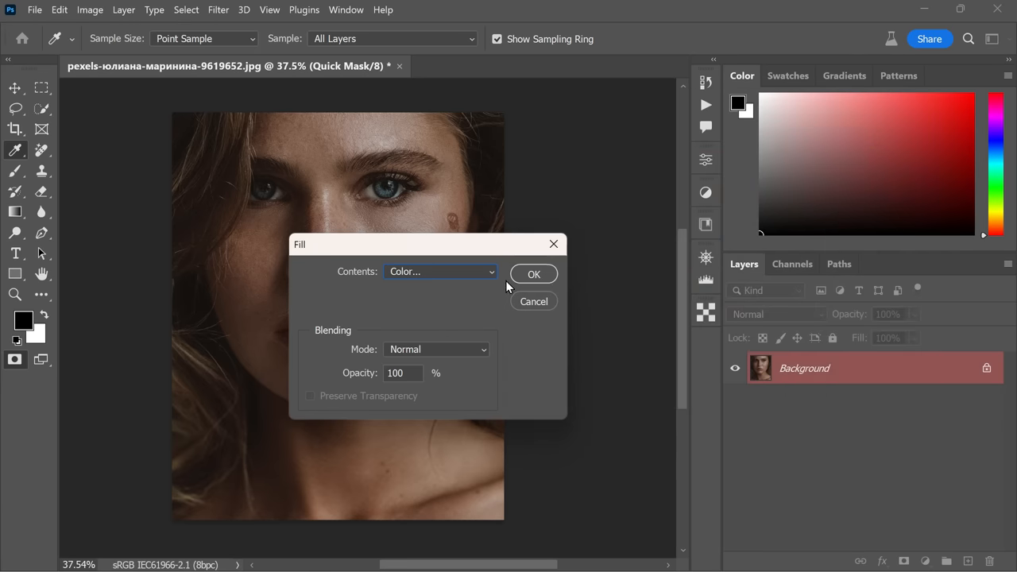
click(534, 273)
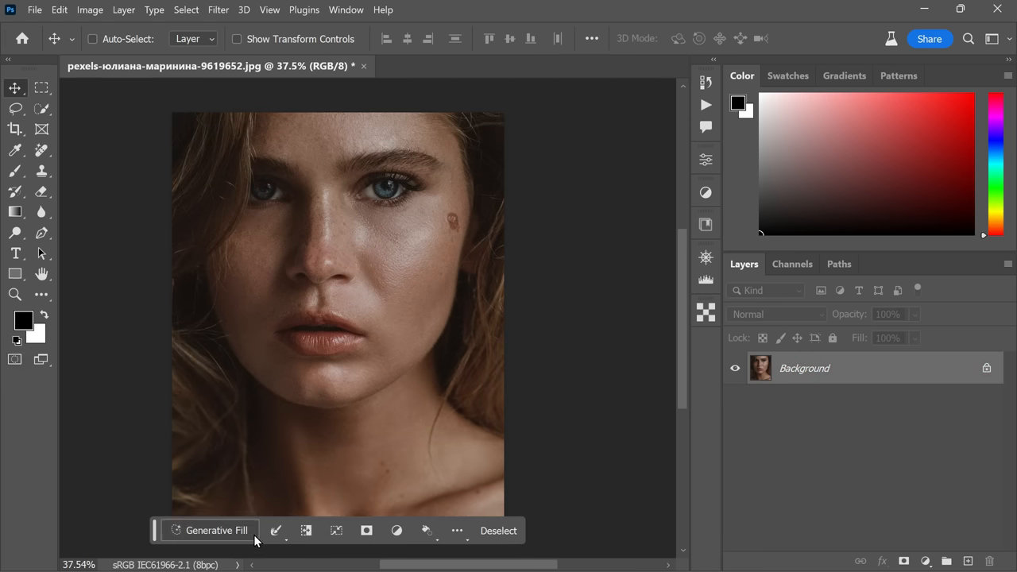
- Run Generative Fill with the prompt 'skin smoothing, skin lighting, skin coloring'
click(216, 531)
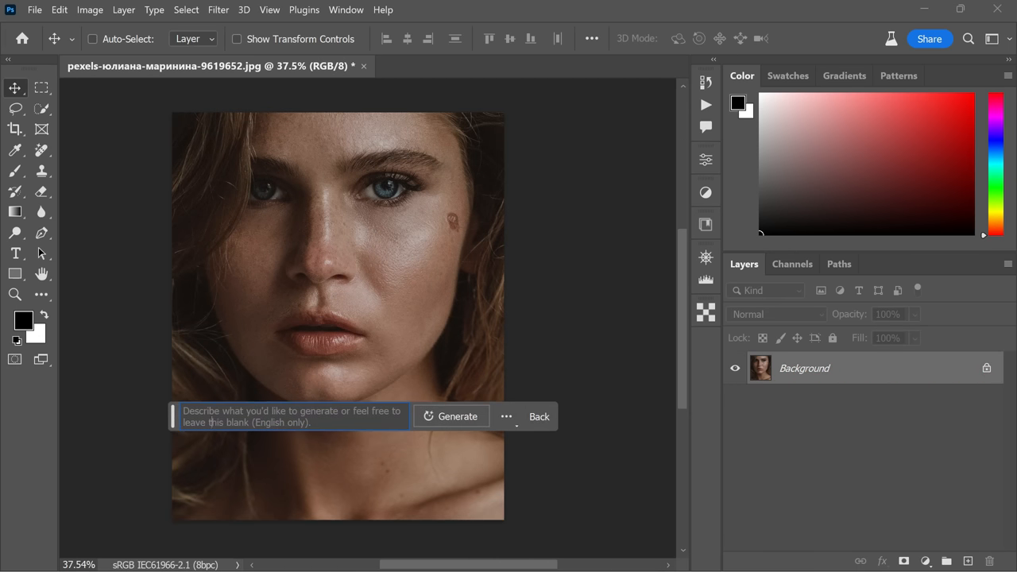
text(skin smoothi)
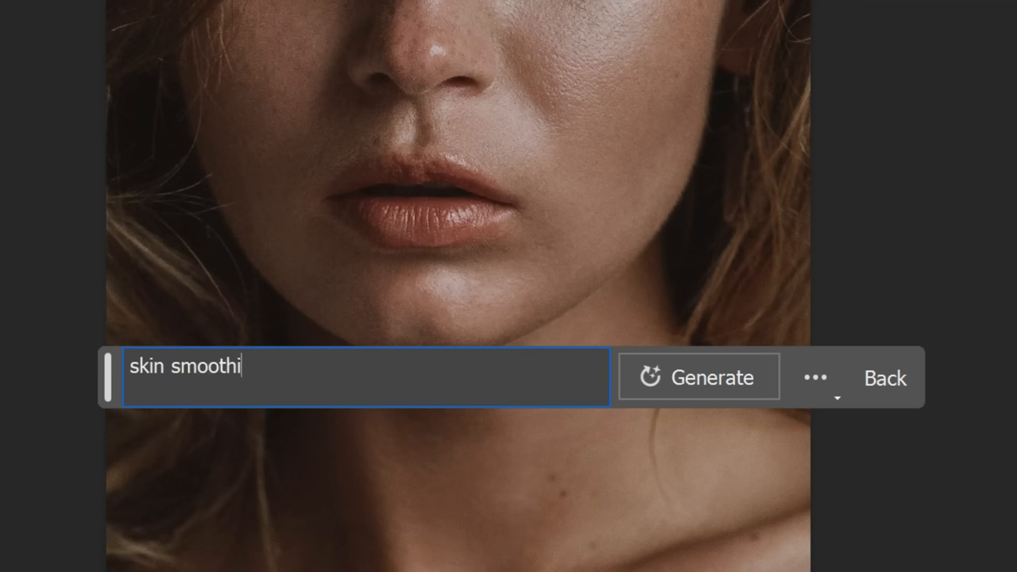
text(ng, ski)
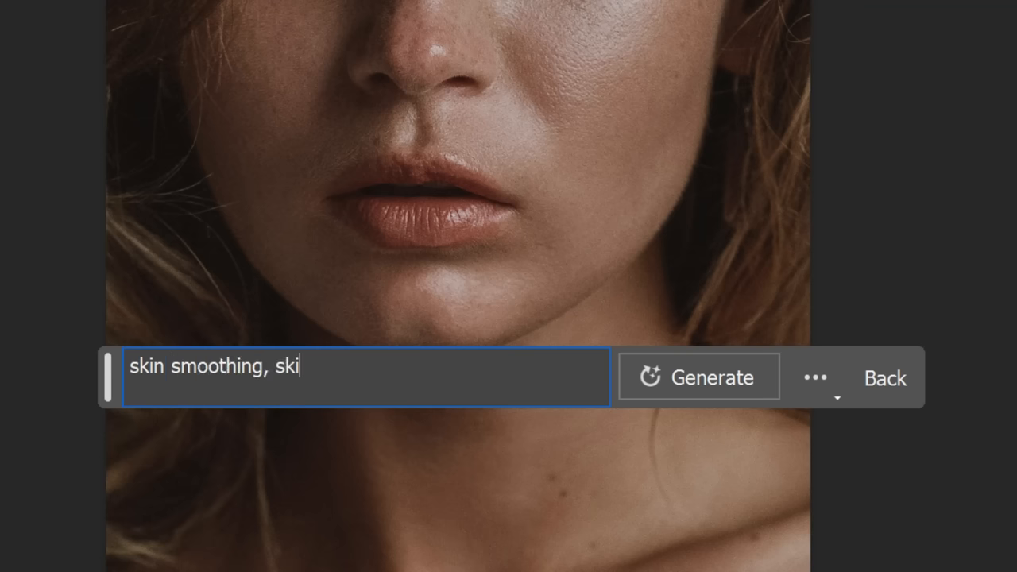
text(n lighting,)
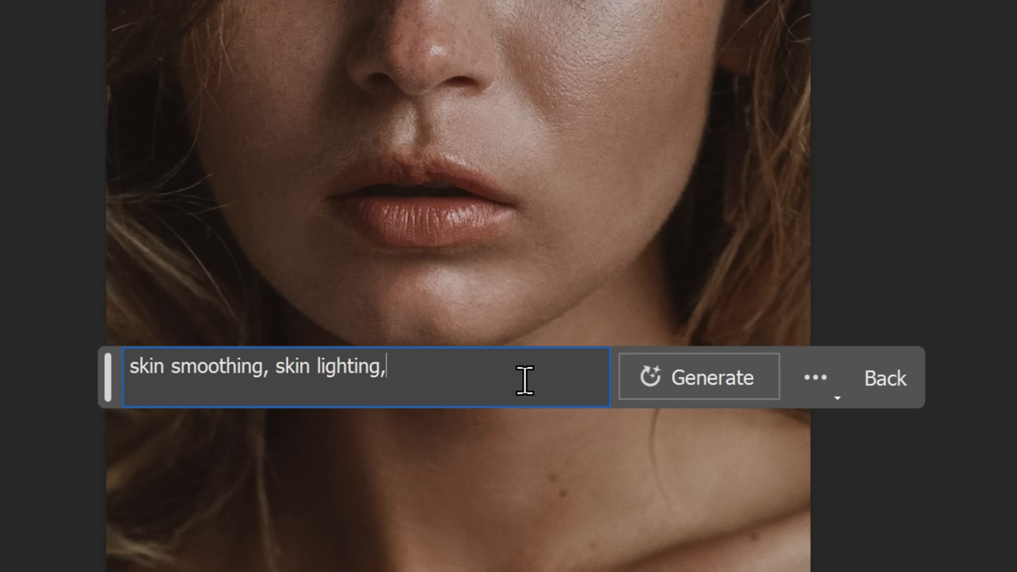
text(skin)
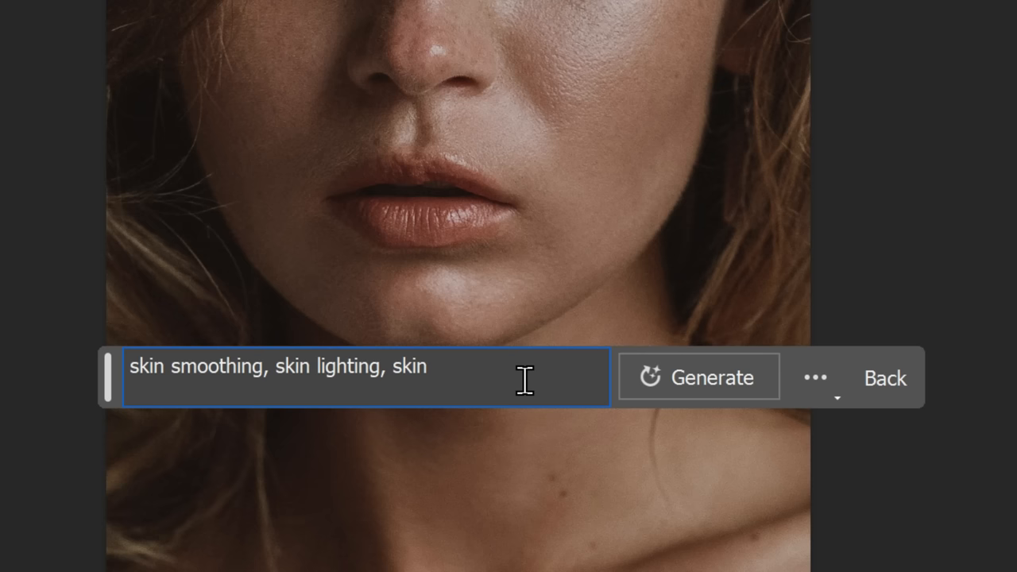
text(col)
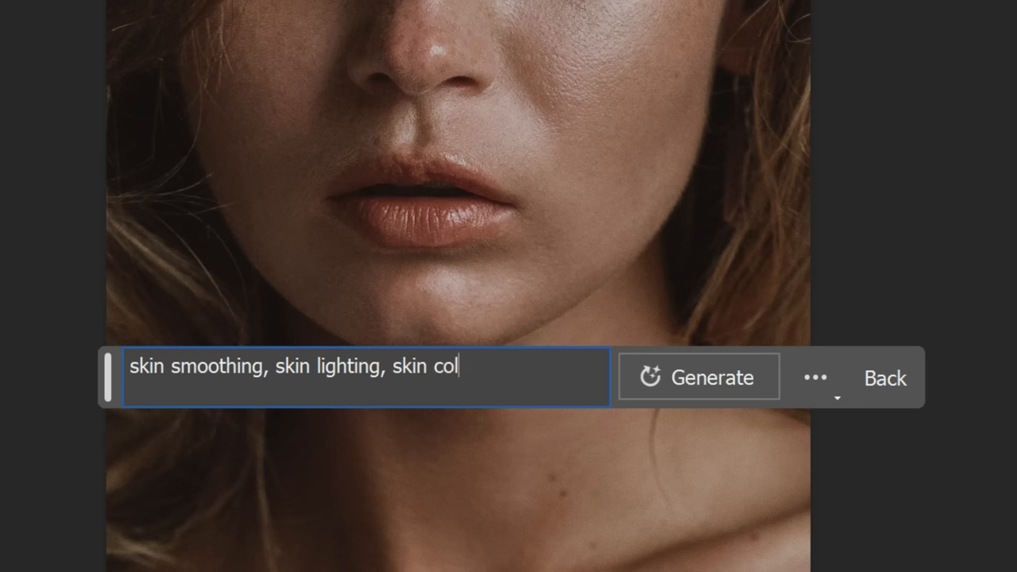
text(oring)
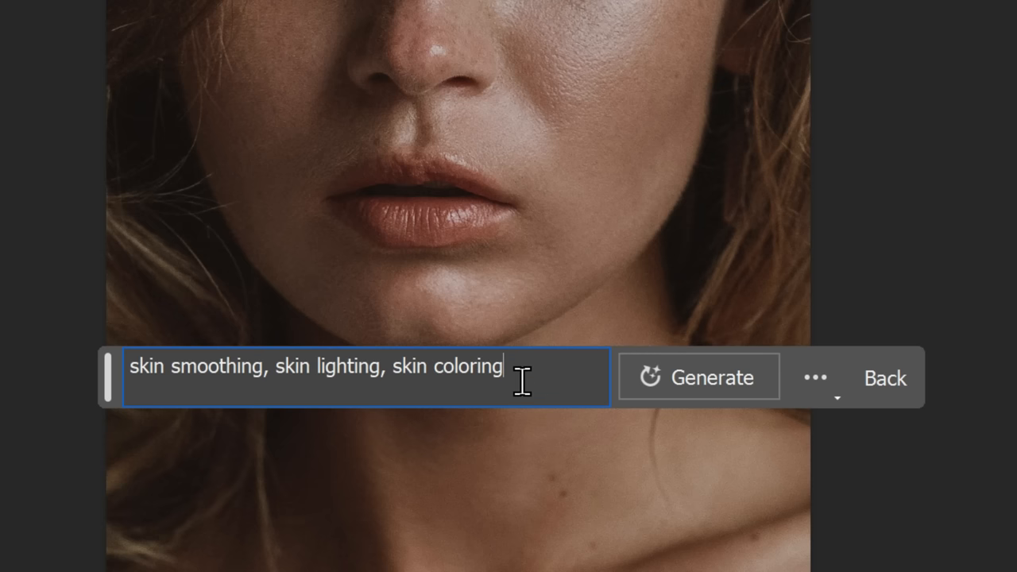
click(698, 377)
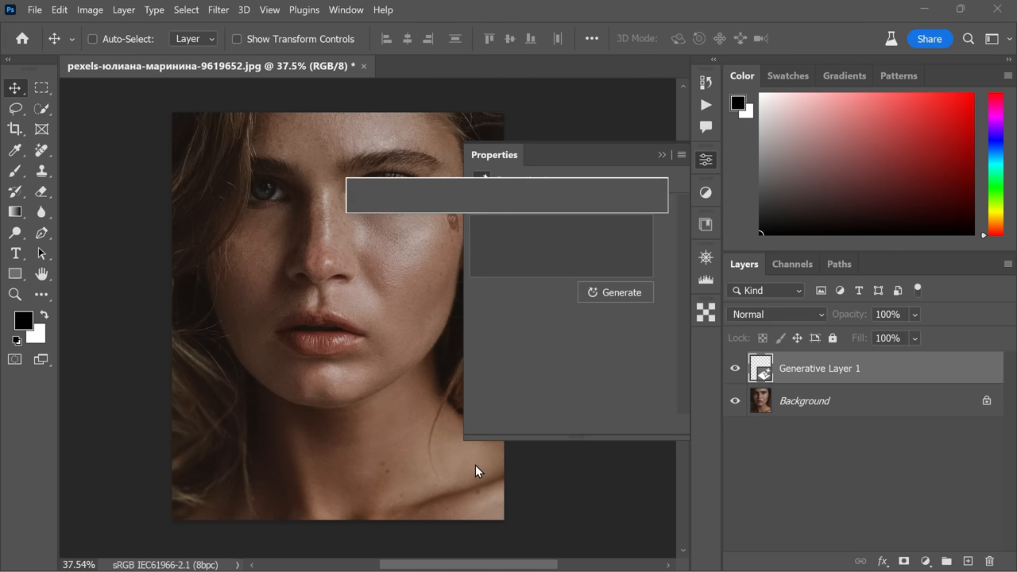
- Compare the three generated skin variations on Generative Layer 1
click(615, 292)
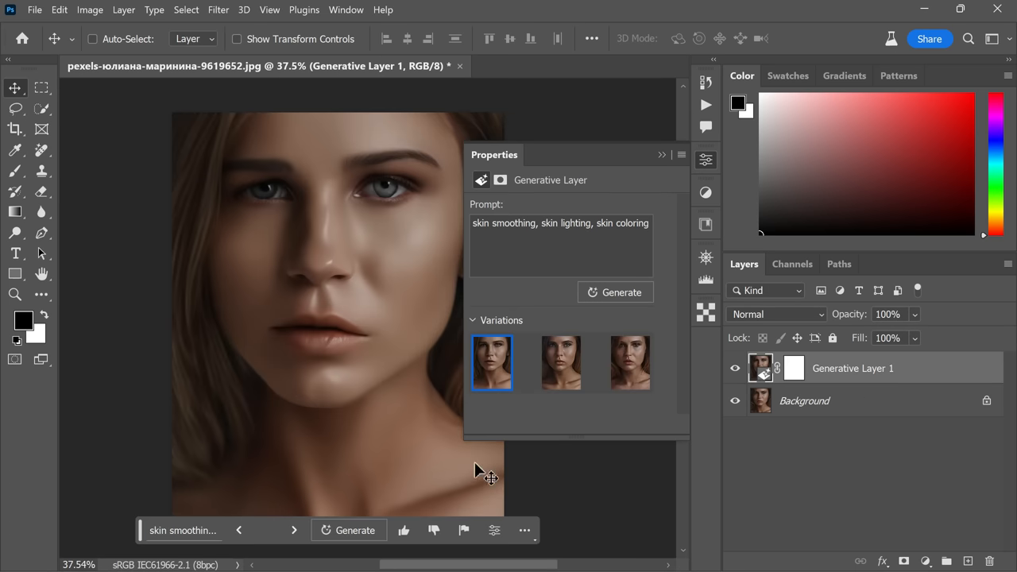
click(561, 363)
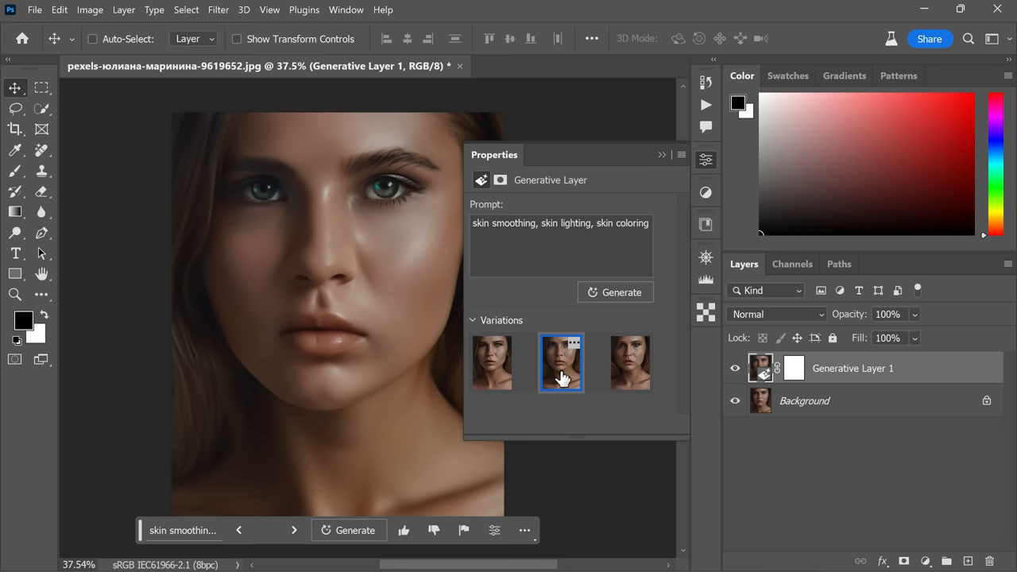
click(629, 362)
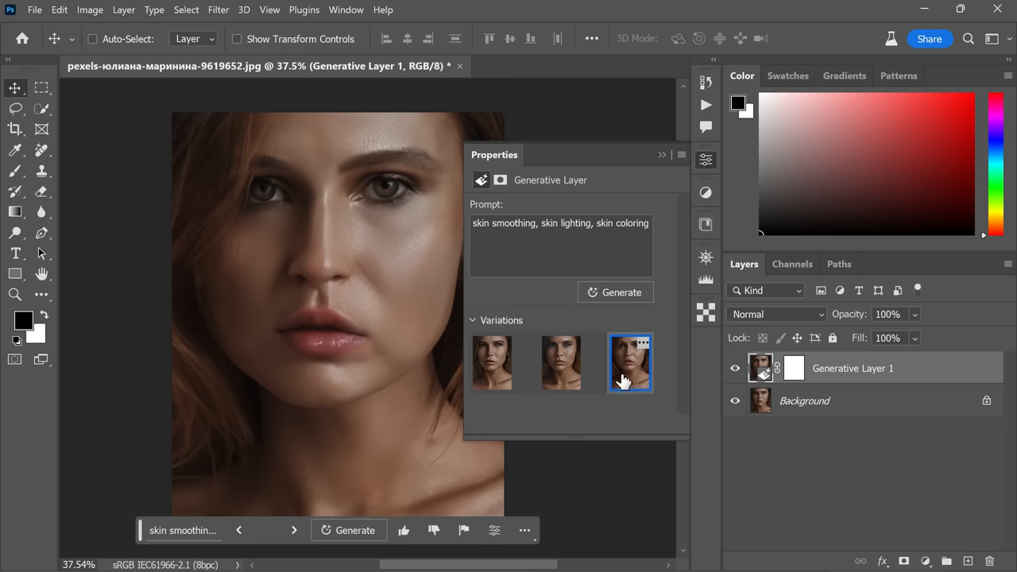
click(561, 362)
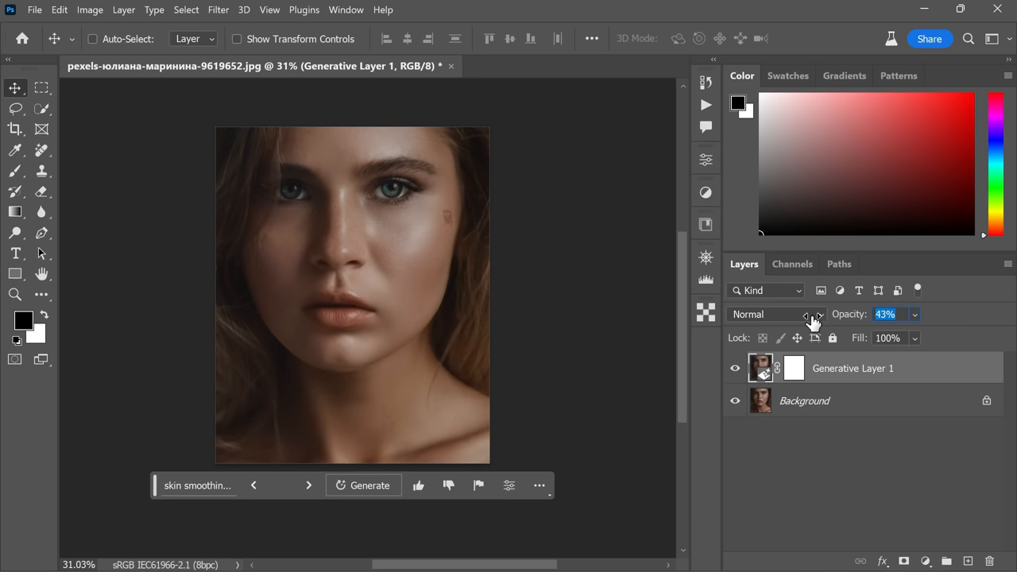
- Raise Generative Layer 1 to 70% opacity and pick the Lasso for the cheek blemish
drag(810, 318, 818, 318)
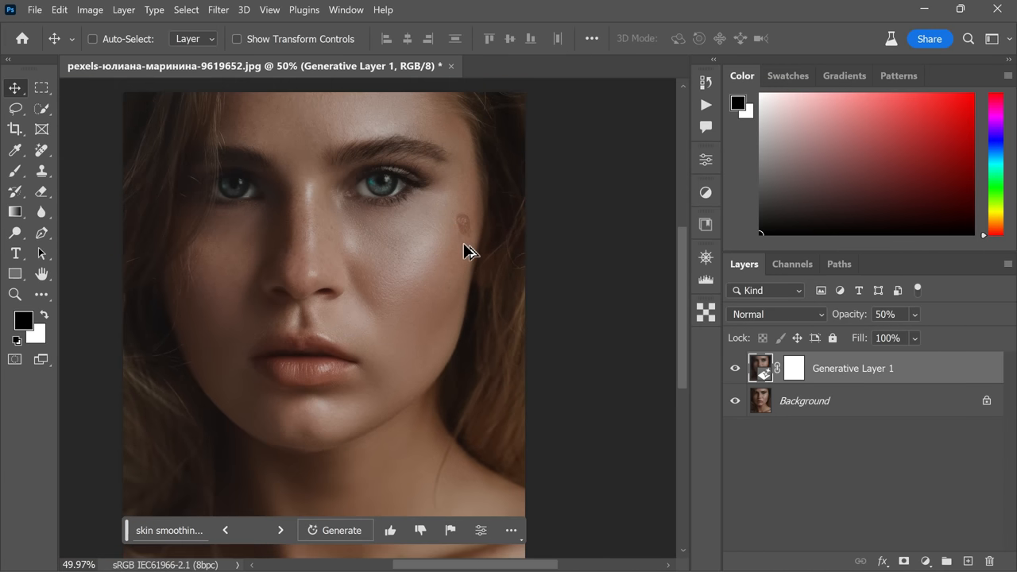
scroll(up, 3)
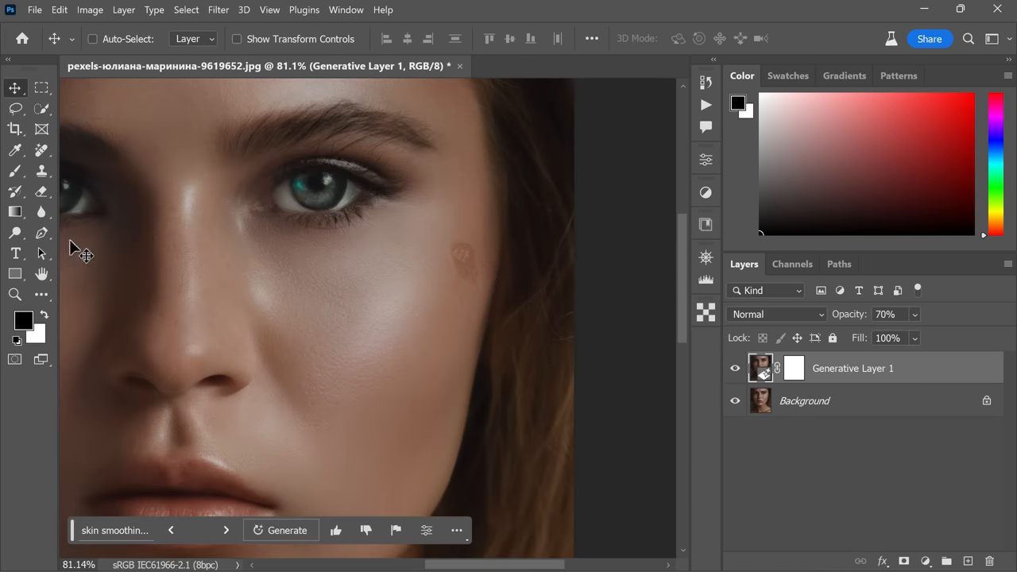
click(15, 172)
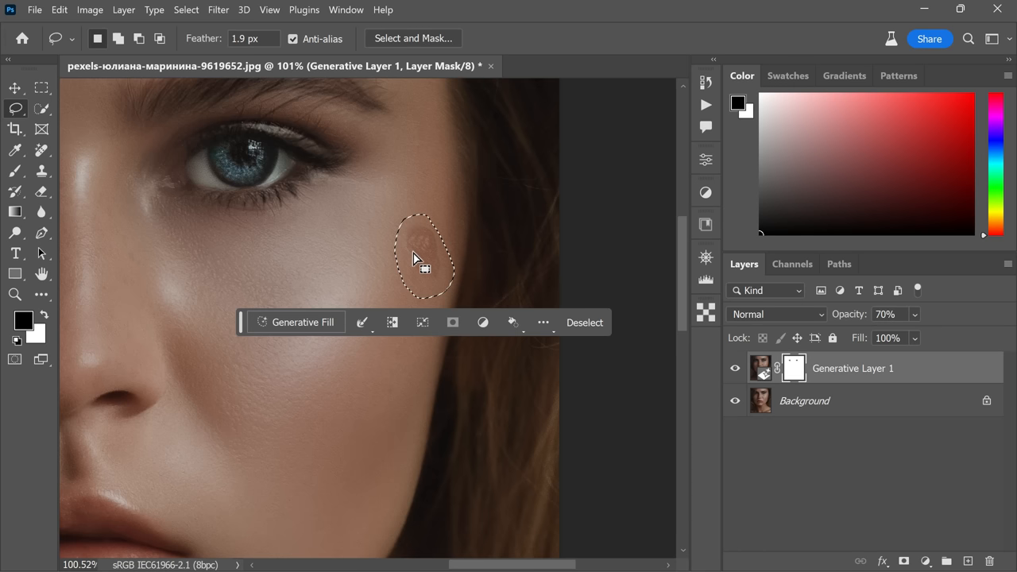
- Generate an empty-prompt fill over the blemish as Generative Layer 2 and compare variations
click(302, 321)
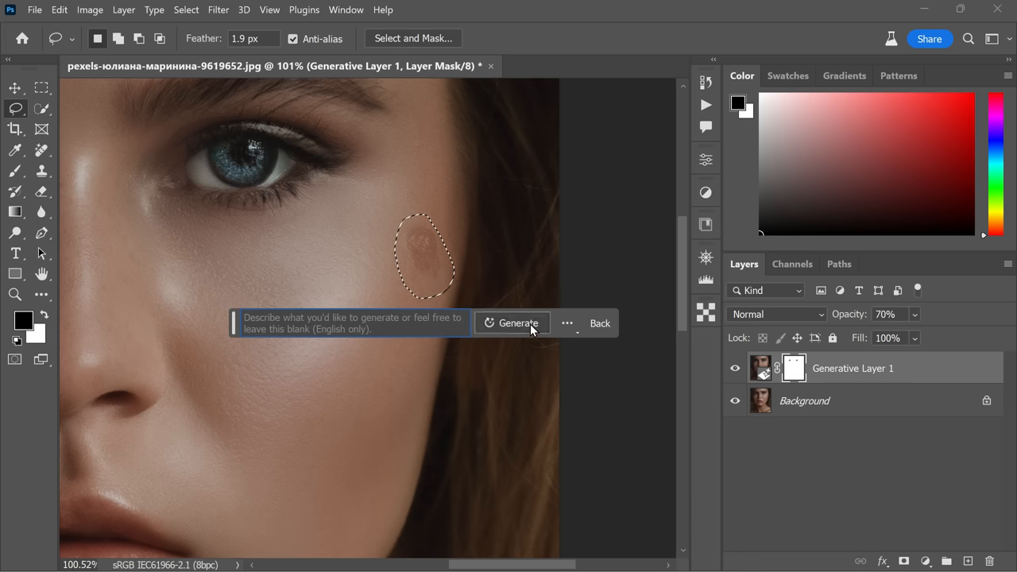
click(518, 322)
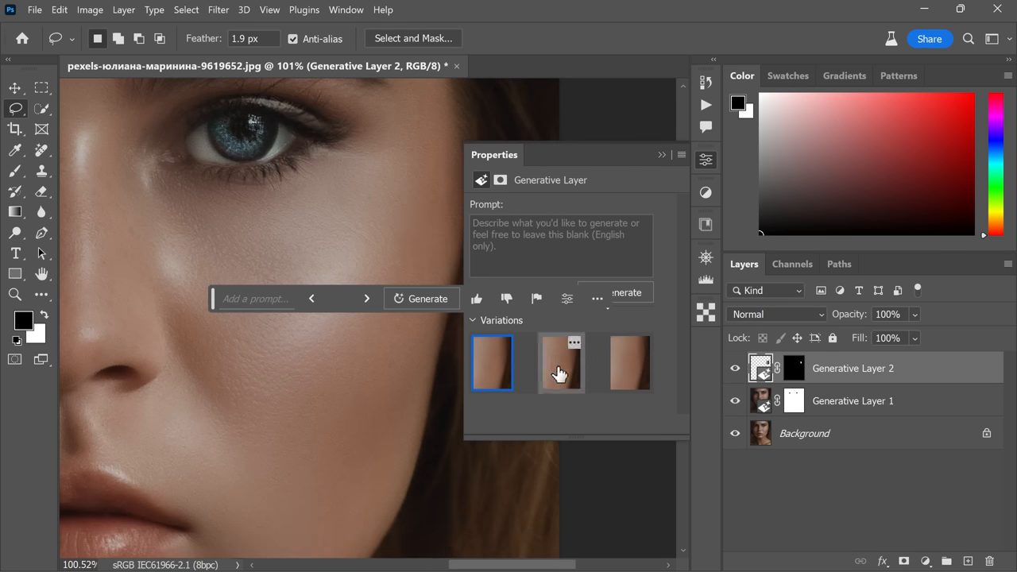
click(629, 362)
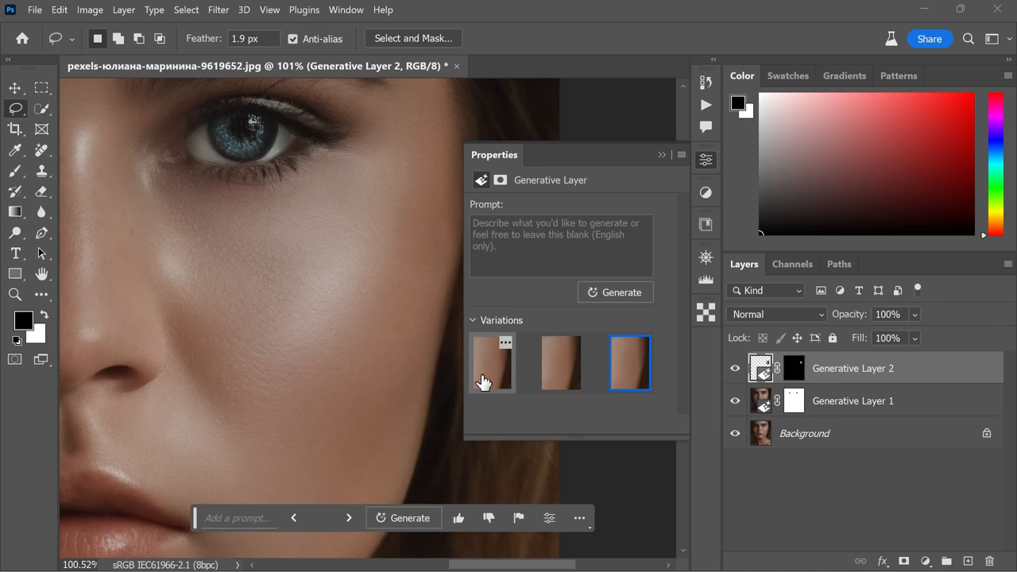
mouse_move(629, 375)
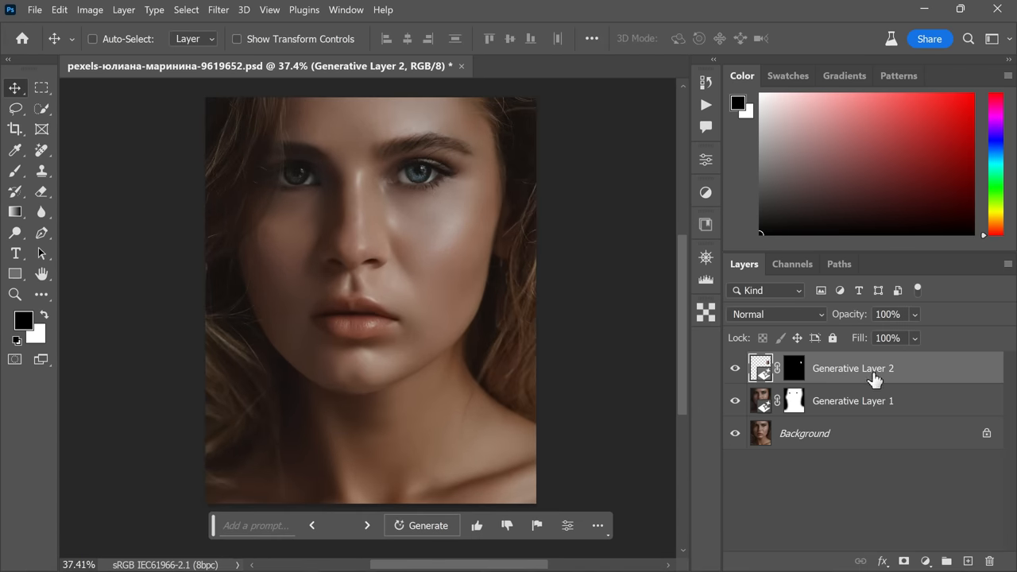
- Stamp all visible layers into a new merged Layer 1 above the generative layers
key(ctrl+shift+alt+e)
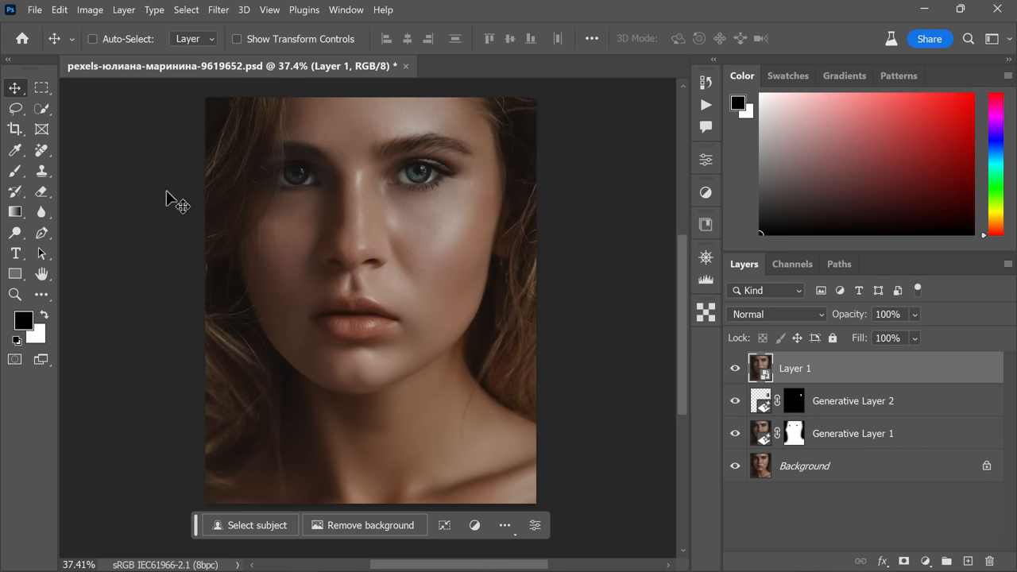
click(217, 9)
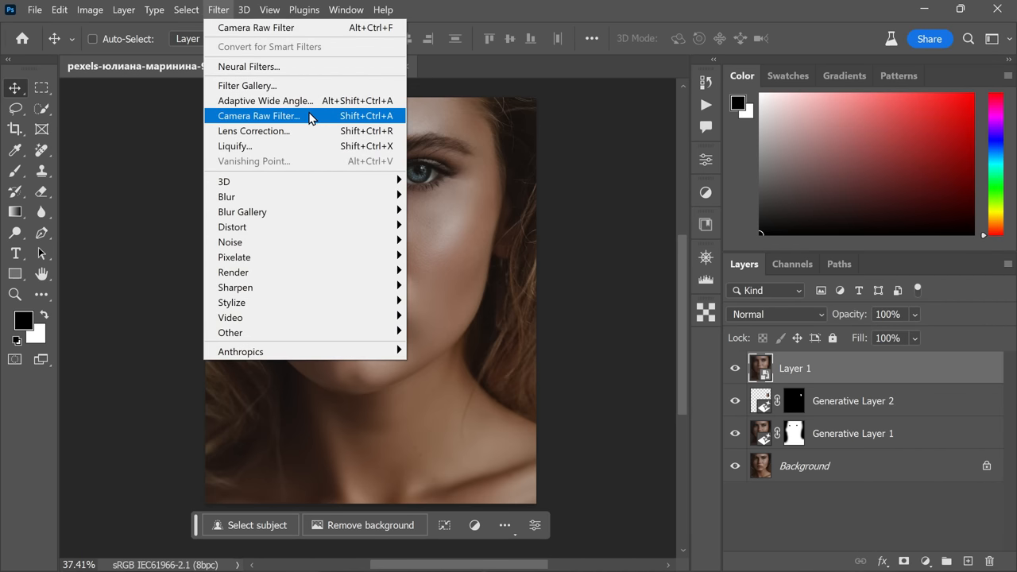
- Apply a Camera Raw filter to Layer 1 raising highlights +22, shadows +47, whites +46
click(257, 115)
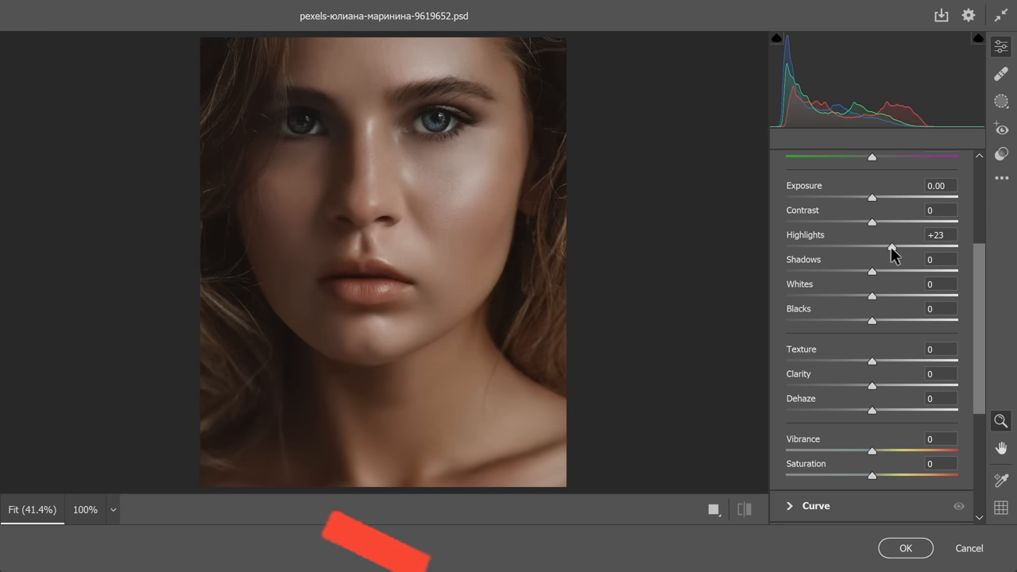
drag(893, 247, 892, 246)
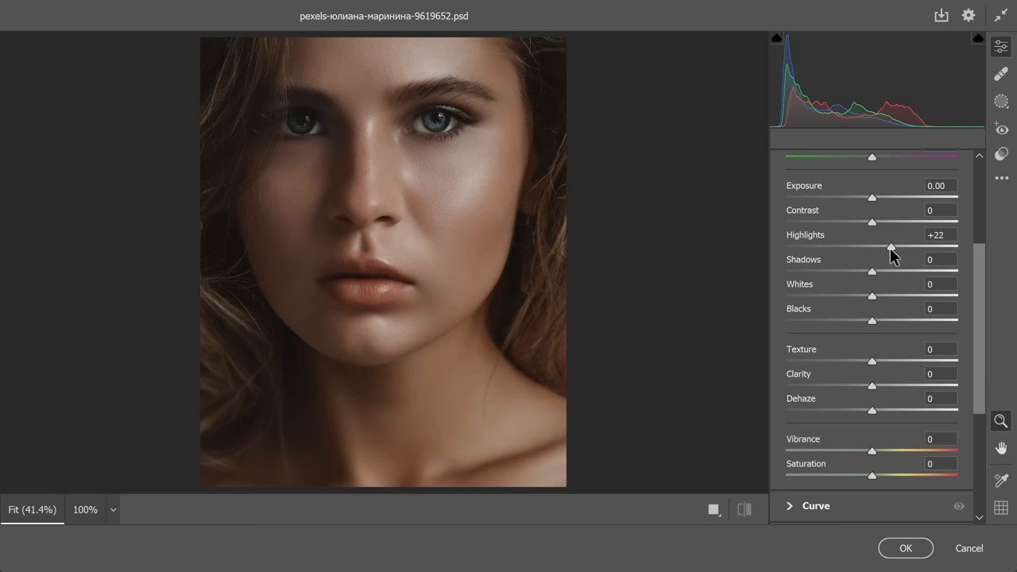
drag(871, 272, 896, 272)
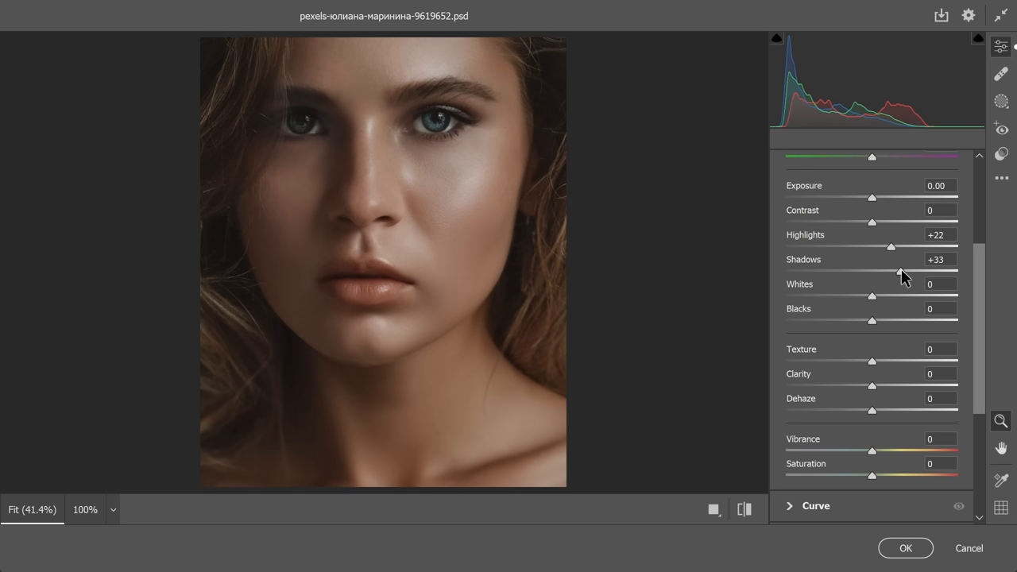
drag(893, 270, 914, 270)
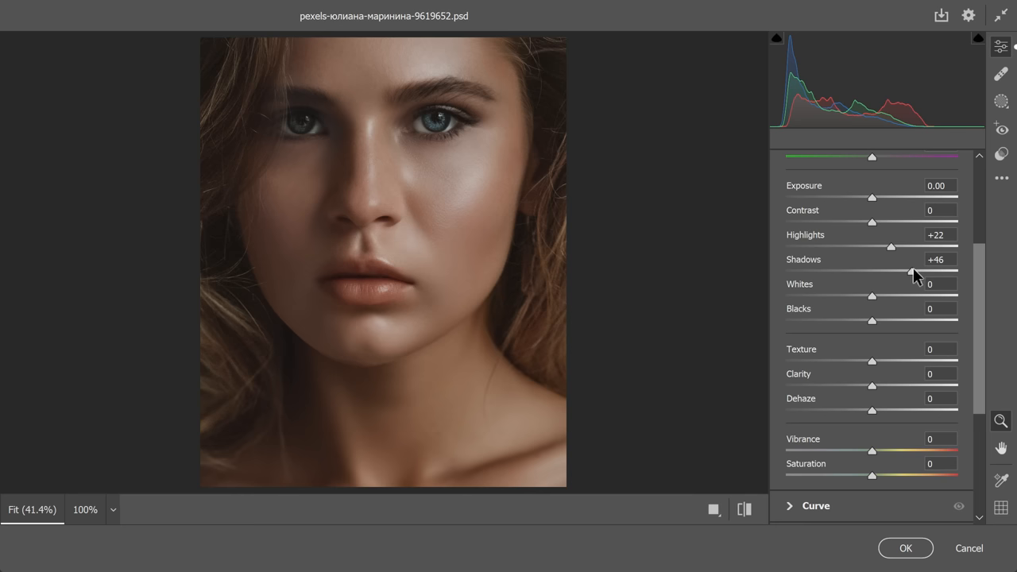
drag(870, 296, 893, 296)
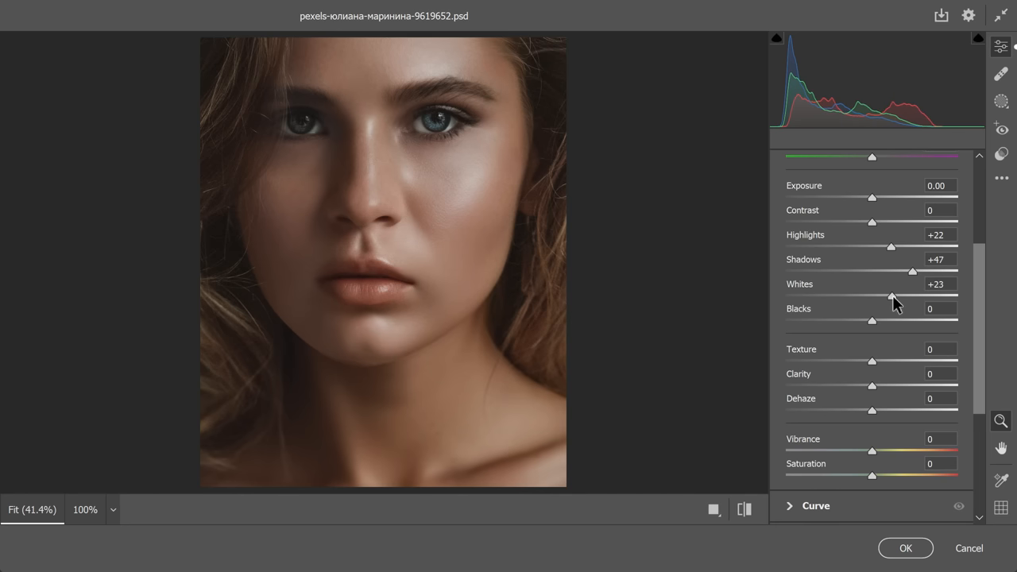
drag(892, 298, 906, 297)
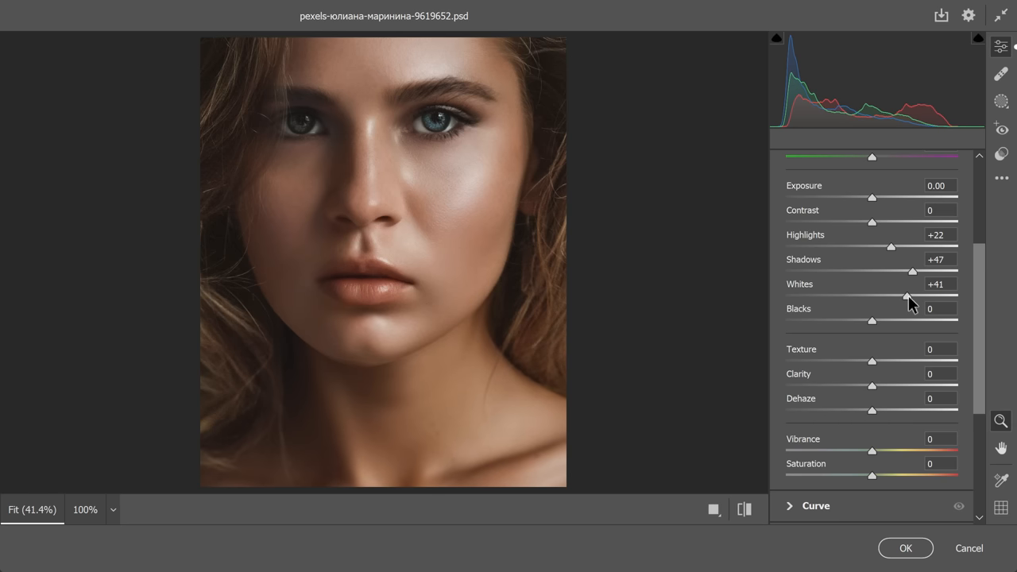
drag(912, 297, 912, 297)
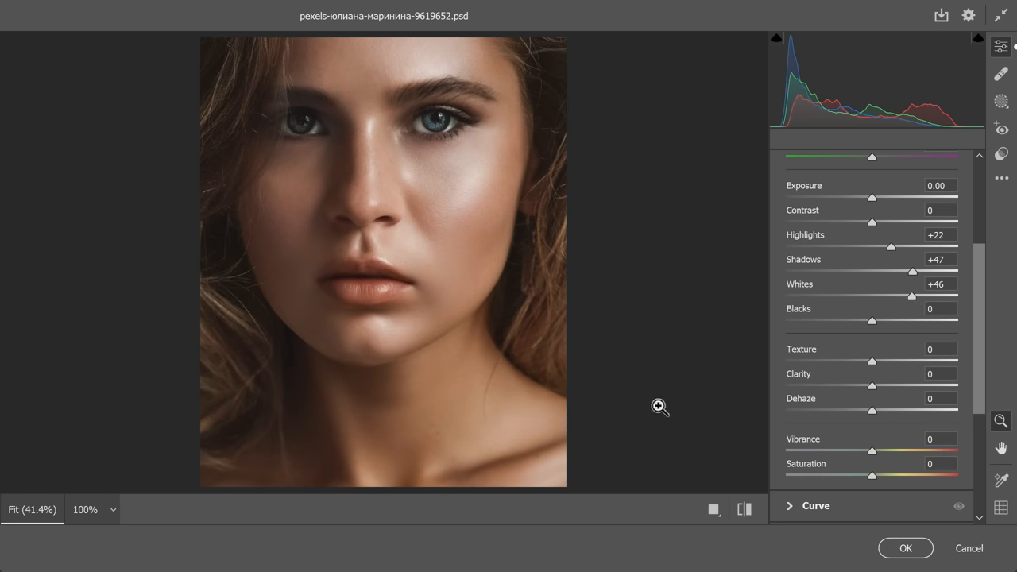
mouse_move(820, 523)
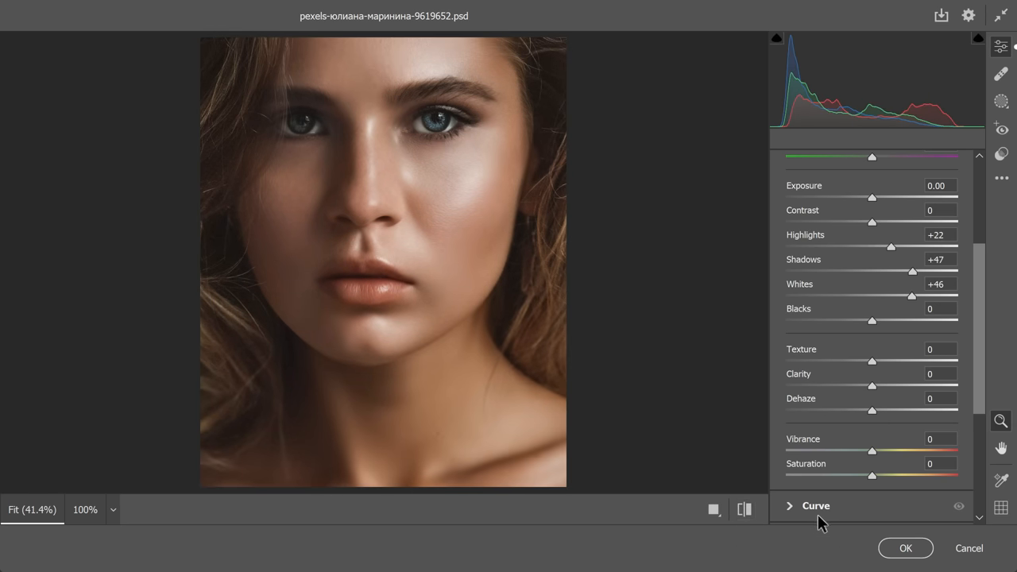
click(905, 546)
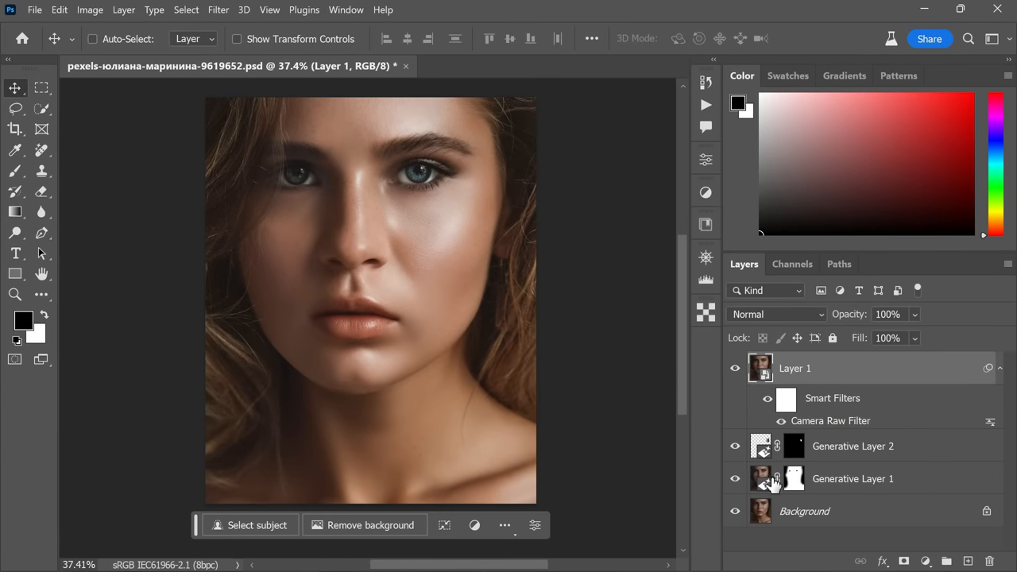